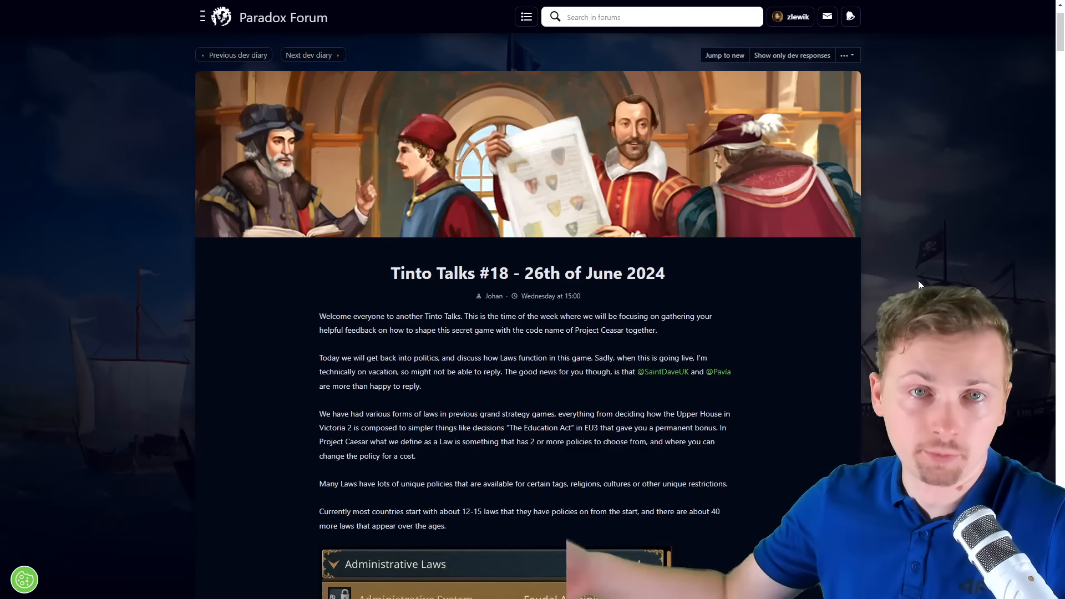
- Scroll the dev diary down to the sentence about countries starting with 12-15 laws
scroll(down, 3)
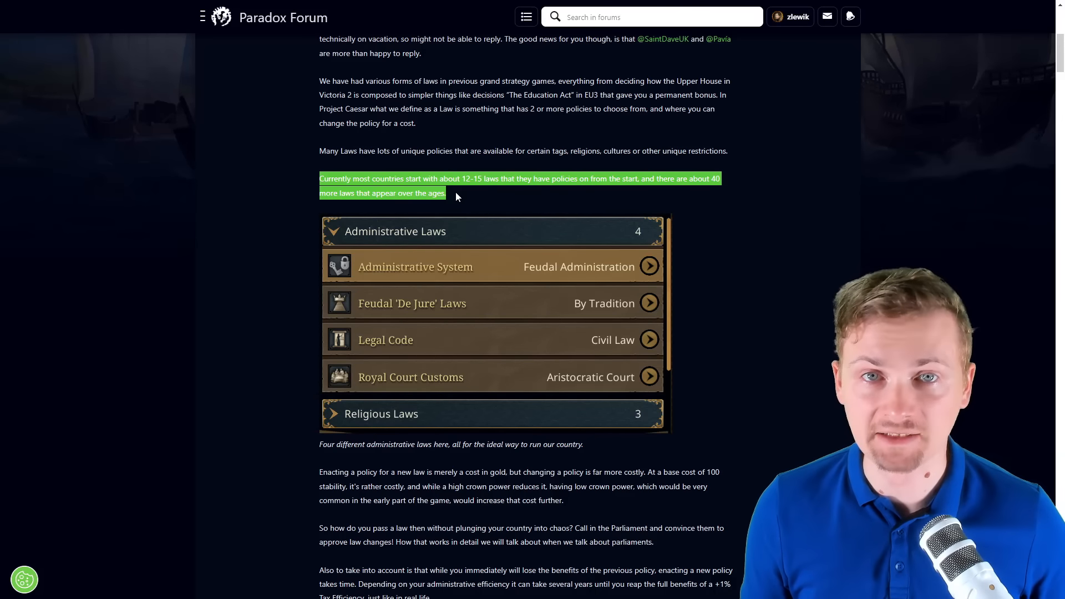
- Scroll on to the Administrative Laws panel with its four policies
scroll(down, 3)
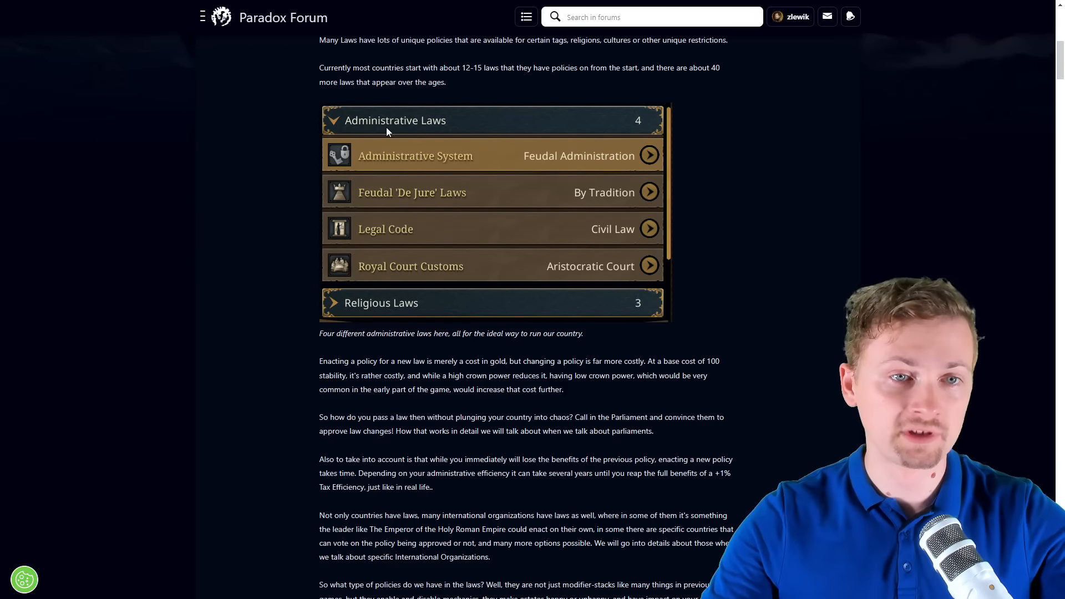
mouse_move(498, 138)
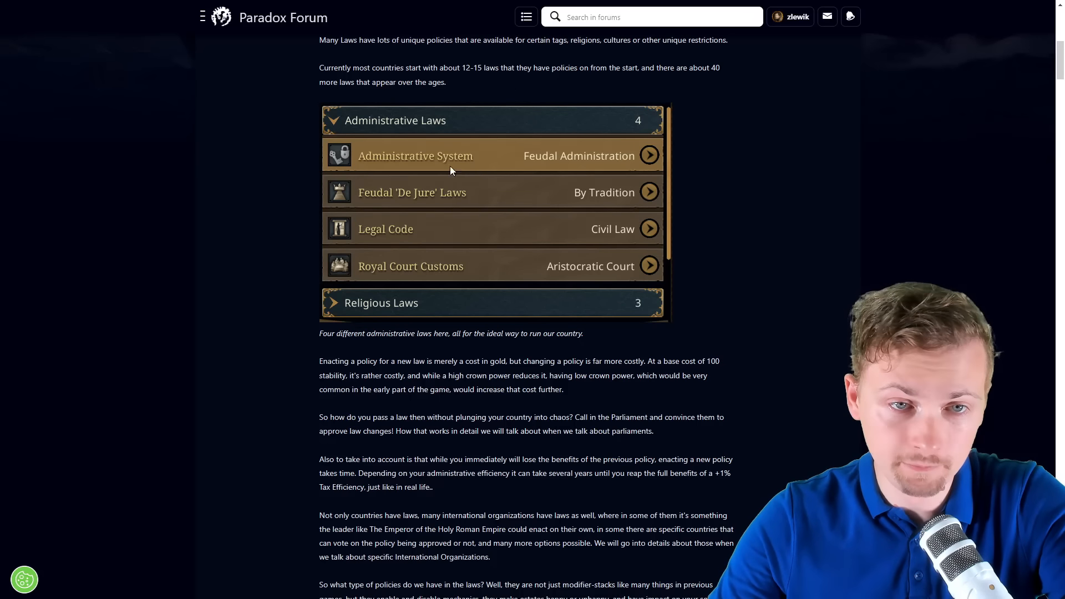
mouse_move(594, 135)
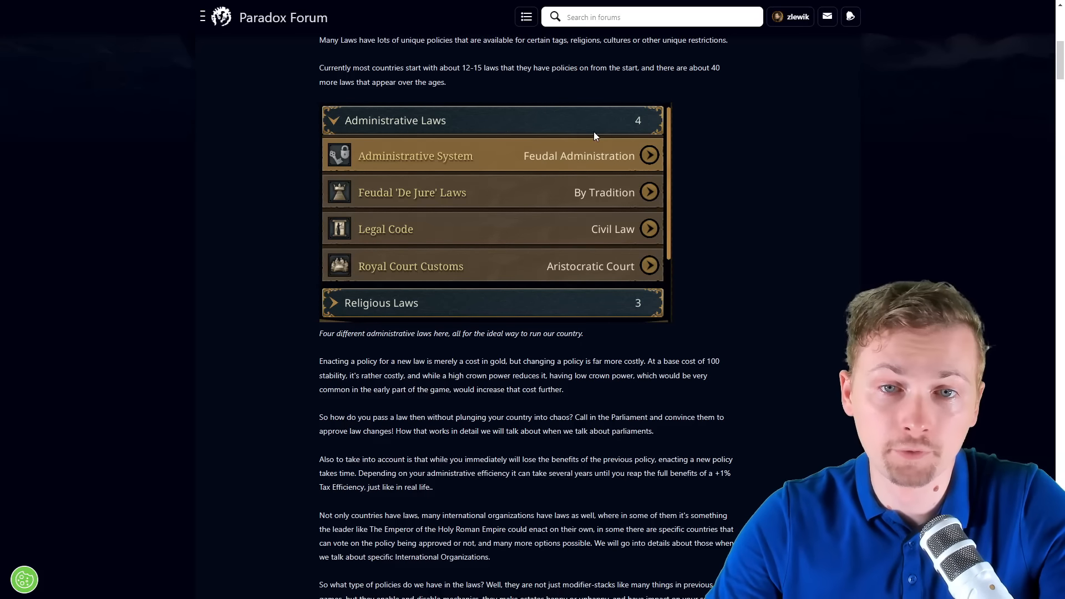
mouse_move(359, 197)
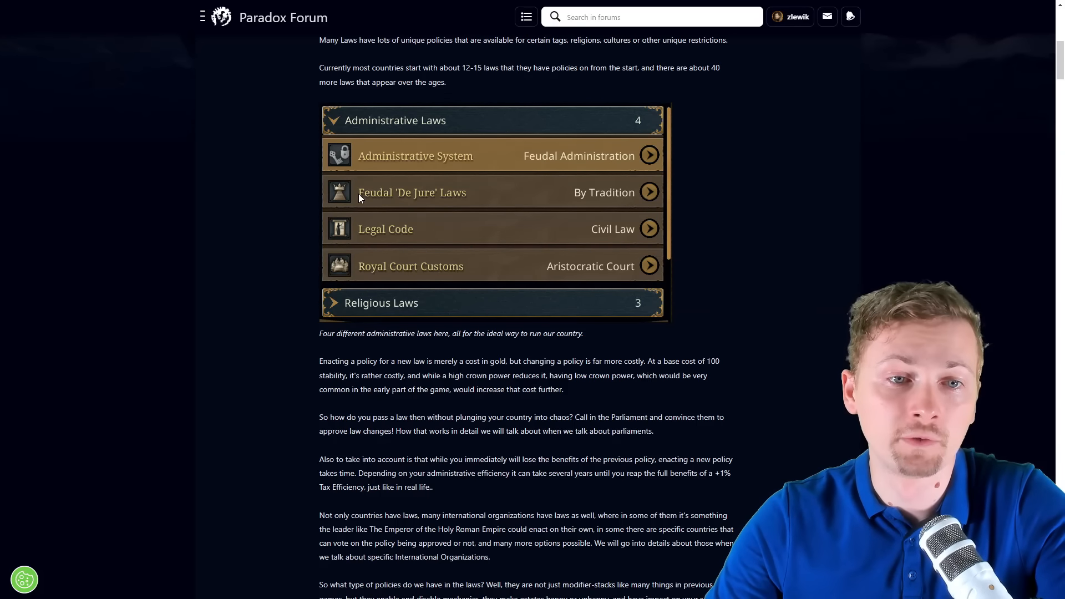
mouse_move(410, 222)
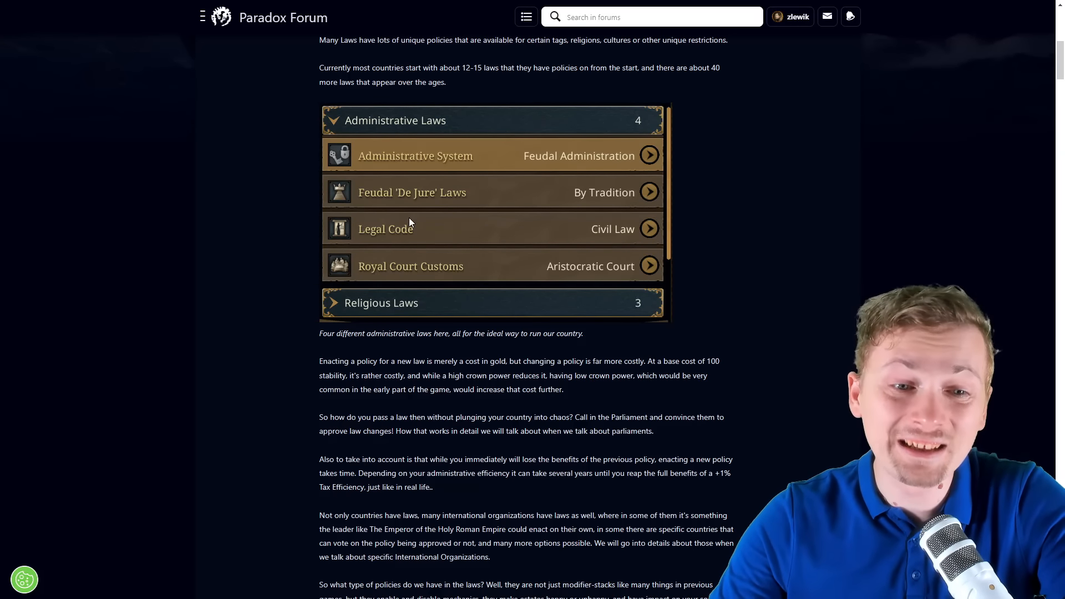
mouse_move(483, 258)
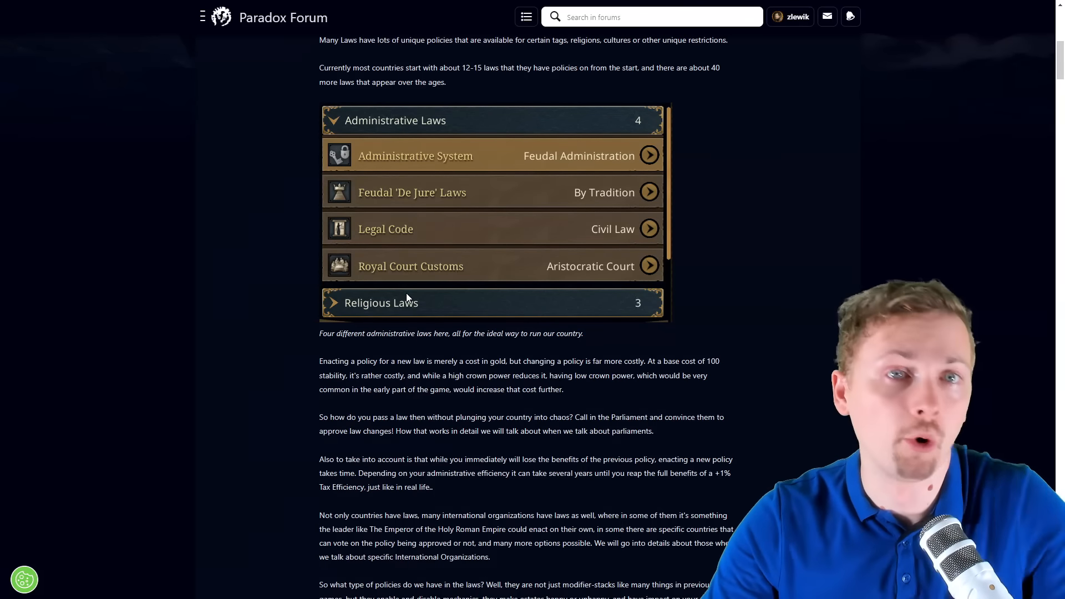
- Scroll past the Administrative Laws panel through the parliaments text to the Levy Law example
scroll(down, 3)
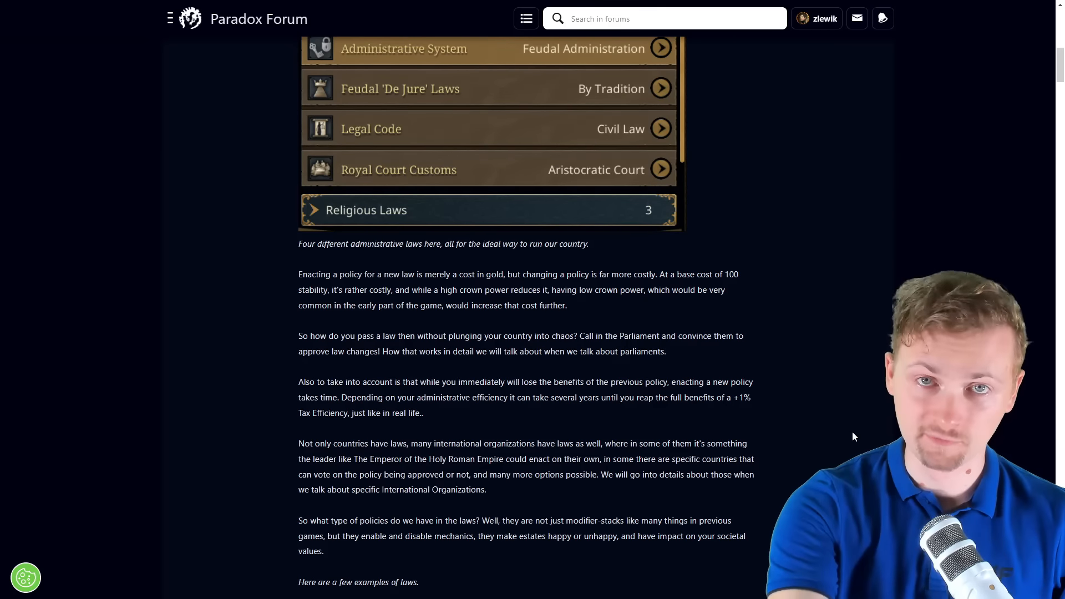
scroll(down, 3)
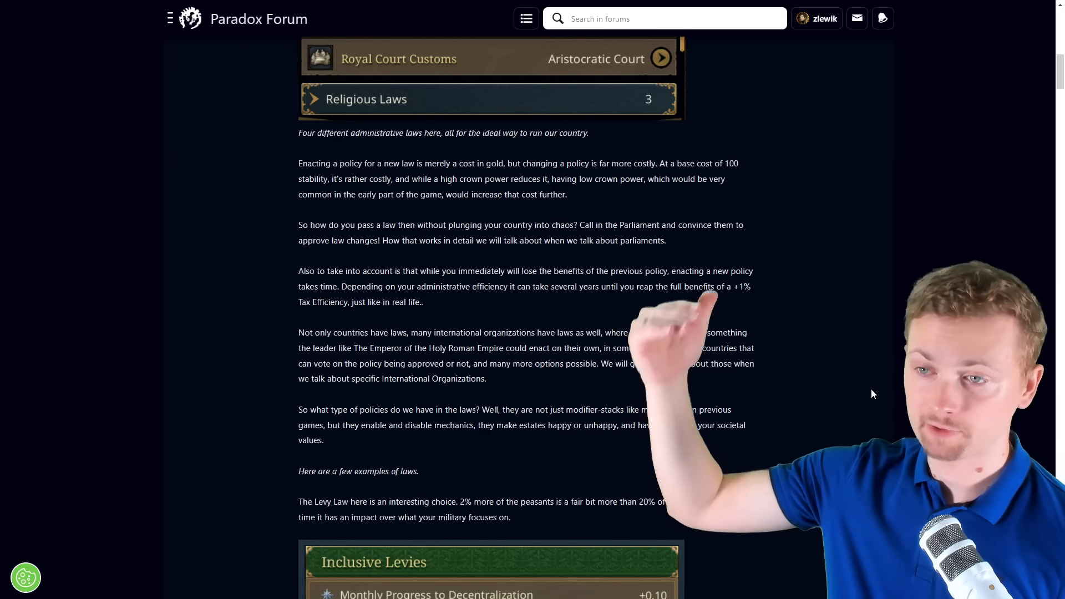
- Scroll to show the Inclusive, Nobles and Peasants Levies panels with their modifiers
scroll(down, 3)
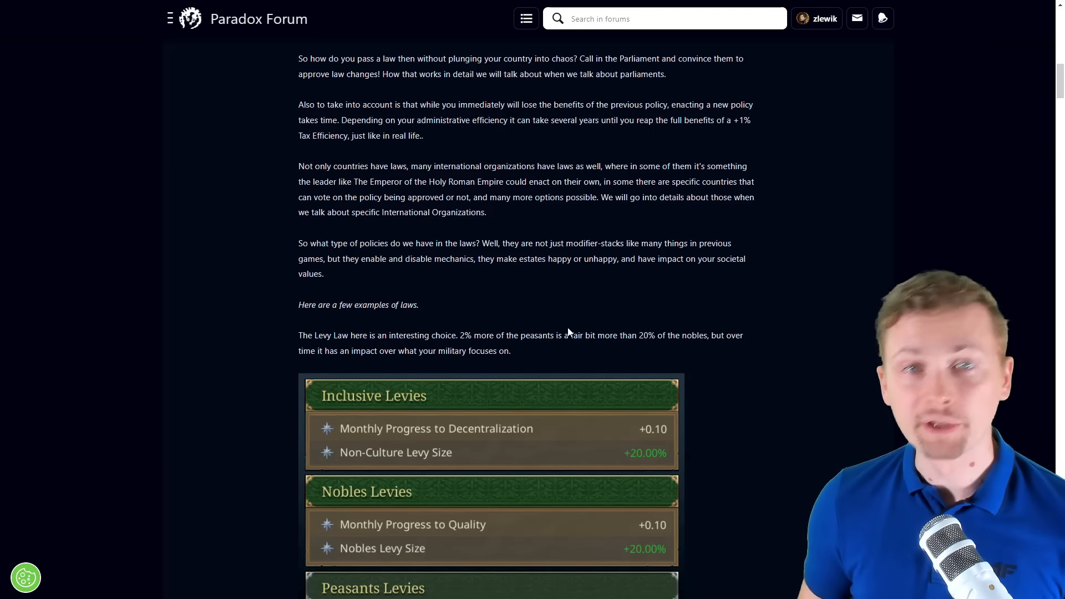
scroll(down, 3)
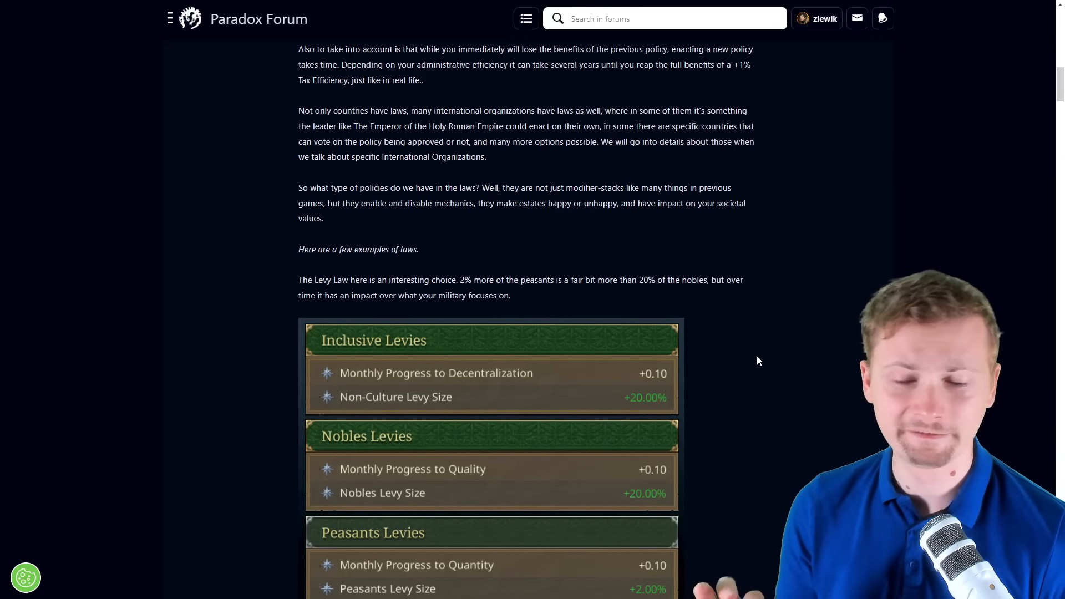
- Scroll past the nobles caption into the Naval Doctrines example with Fleet in Being
scroll(down, 3)
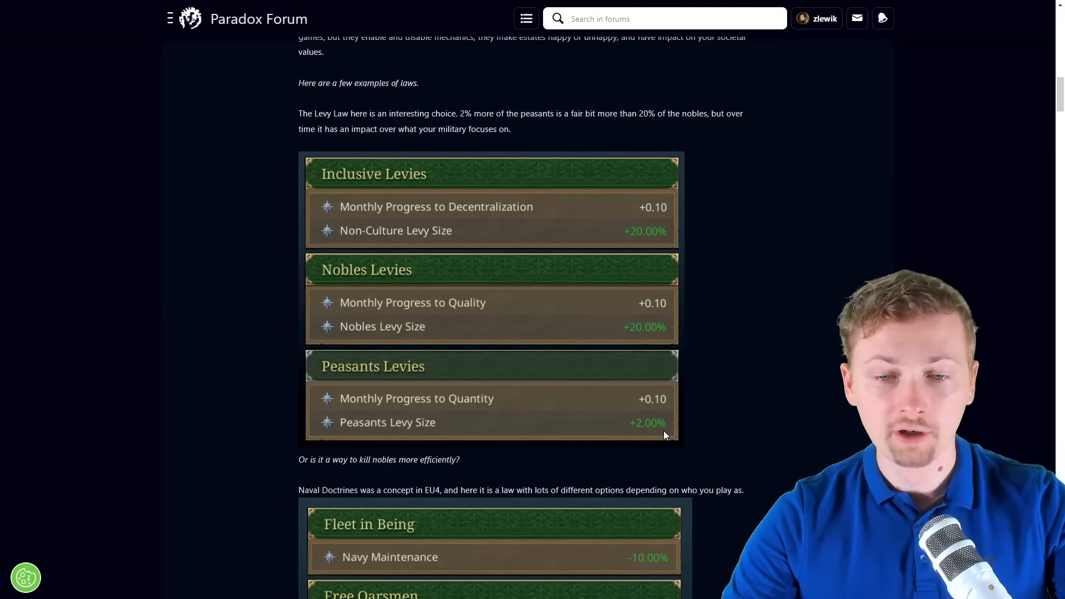
mouse_move(675, 342)
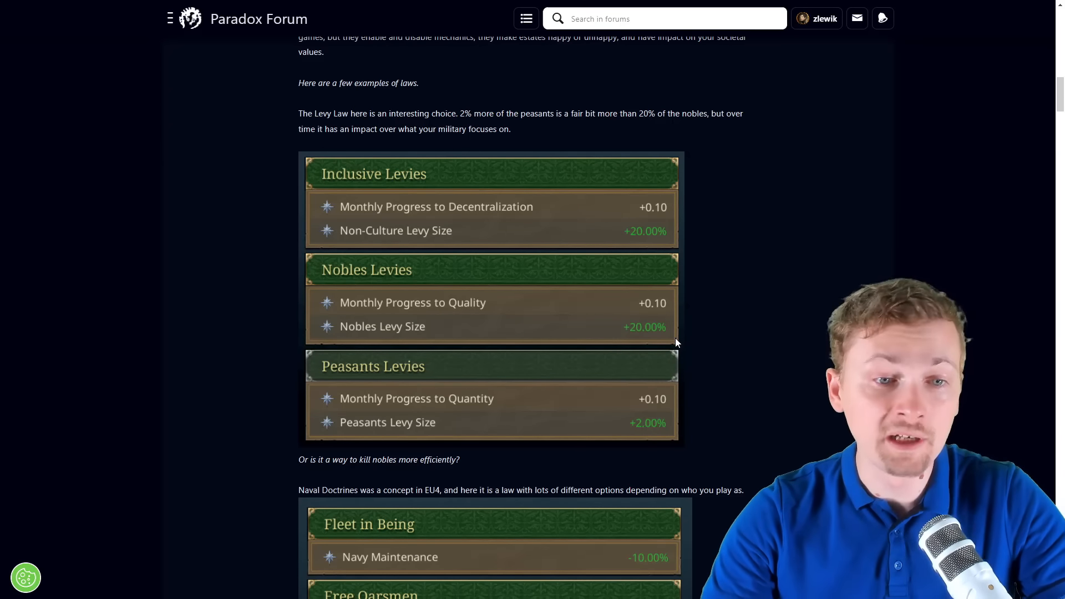
mouse_move(681, 461)
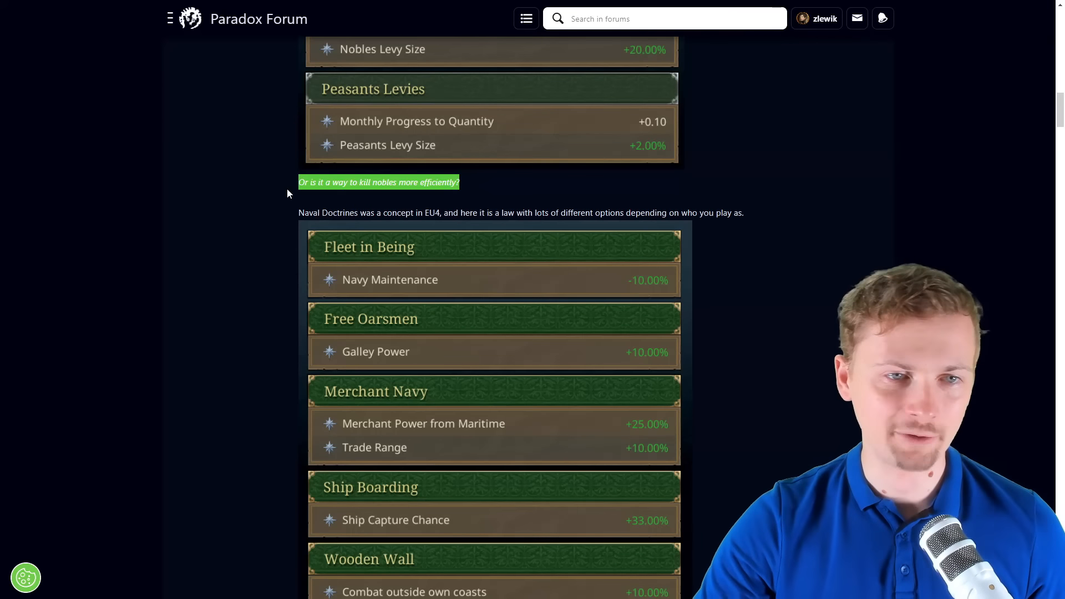
mouse_move(780, 353)
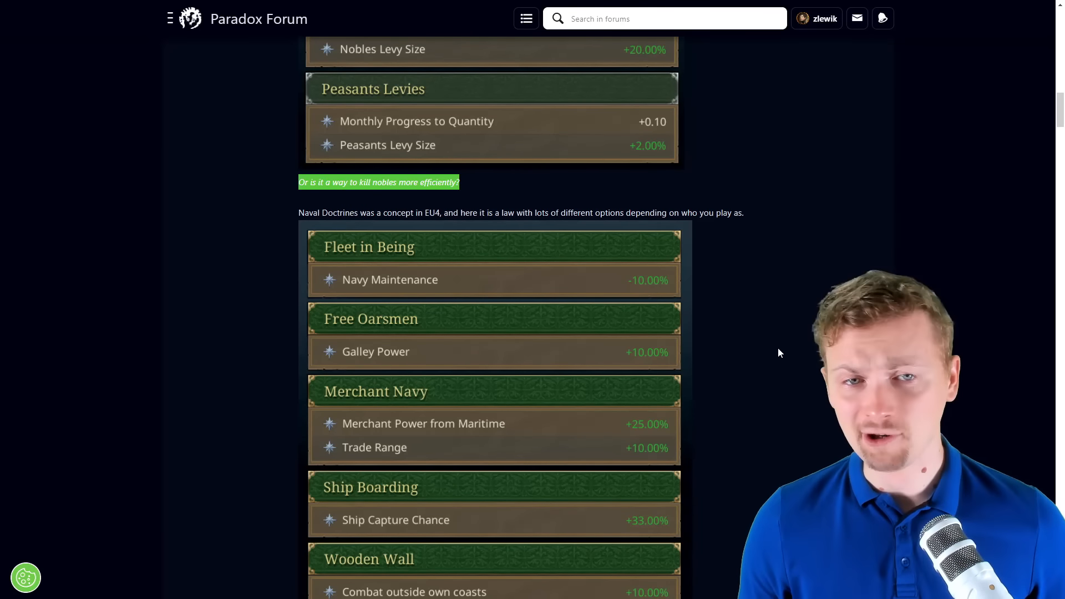
- Scroll to show the full Naval Doctrines panel down to the Wooden Wall caption
scroll(down, 3)
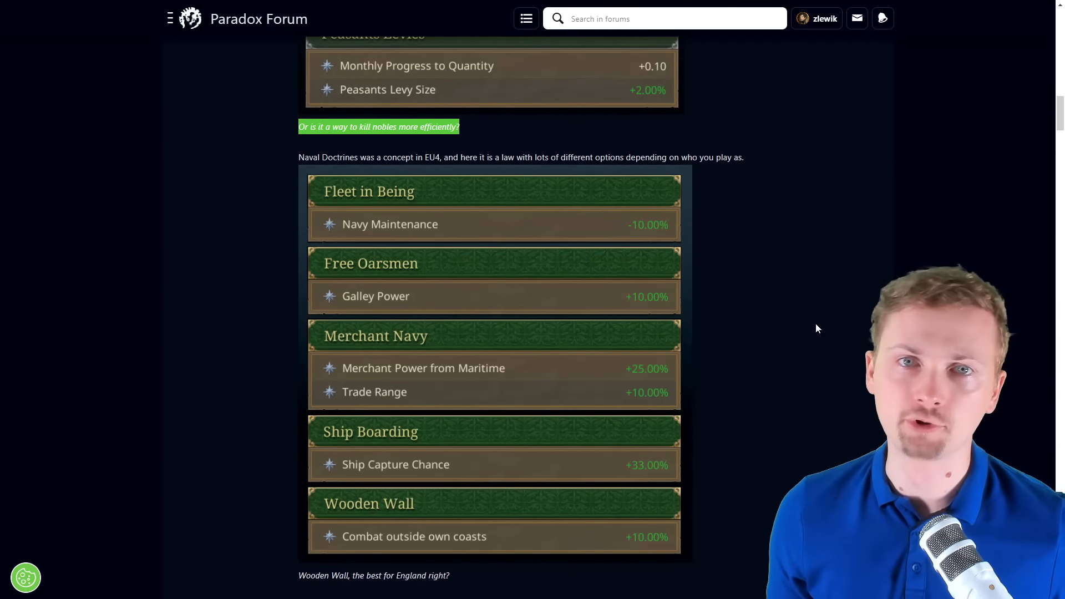
- Scroll past the Legal Code panel to the Censored, Free and State Press laws comparison
scroll(down, 3)
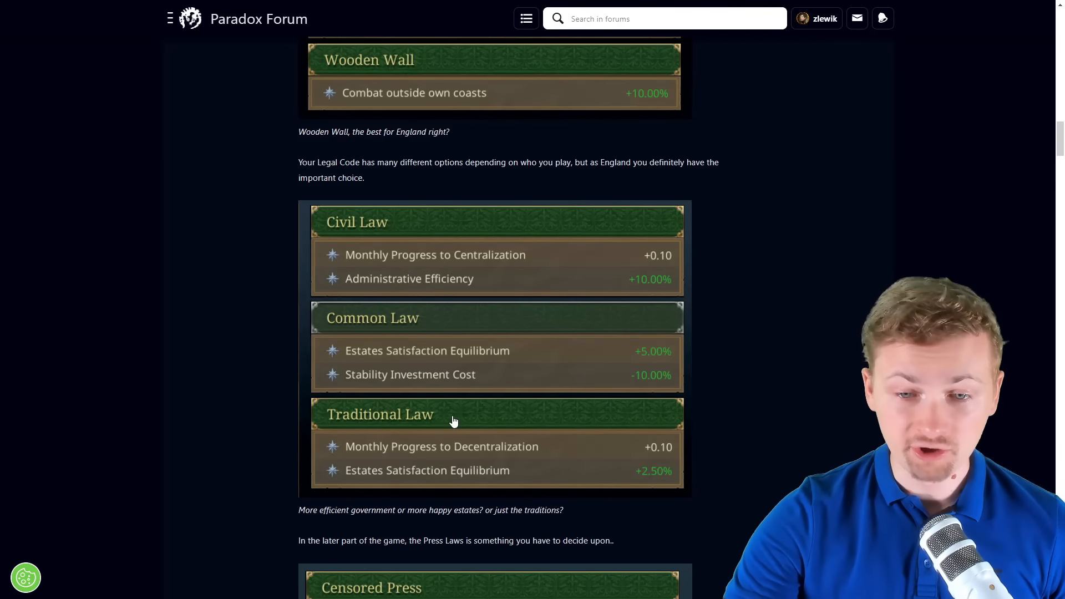
mouse_move(479, 472)
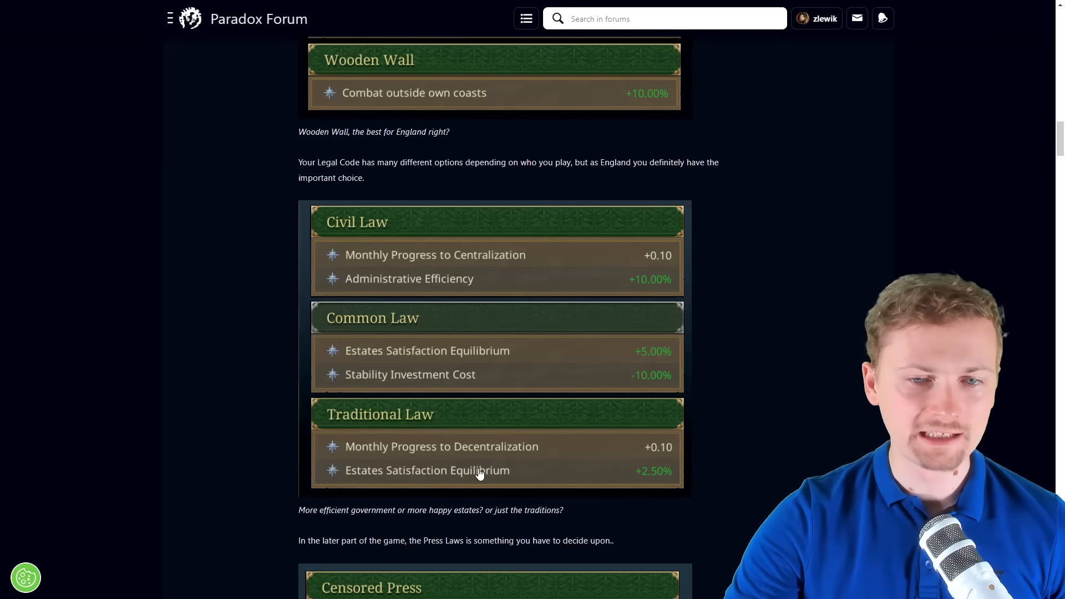
scroll(down, 3)
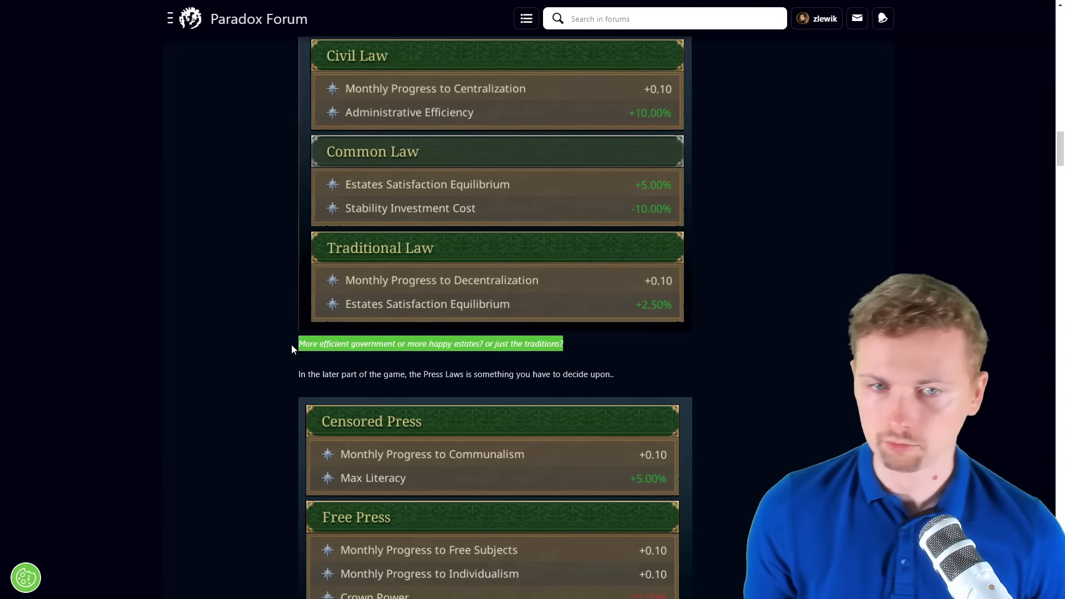
scroll(down, 3)
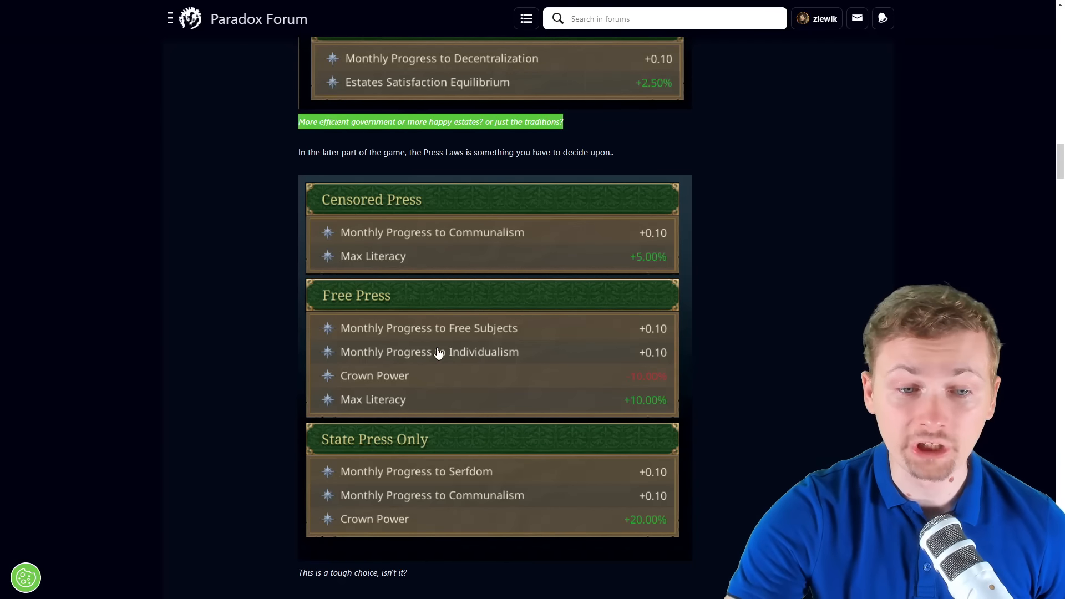
mouse_move(251, 418)
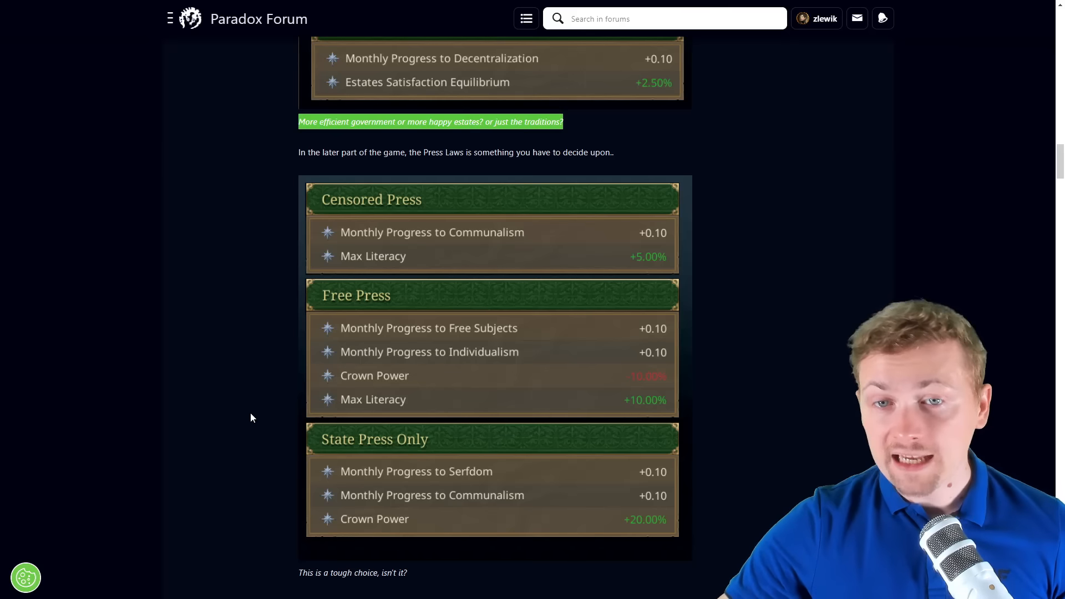
- Scroll to the Local Newspaper building card and its 'no drawbacks' line
scroll(down, 3)
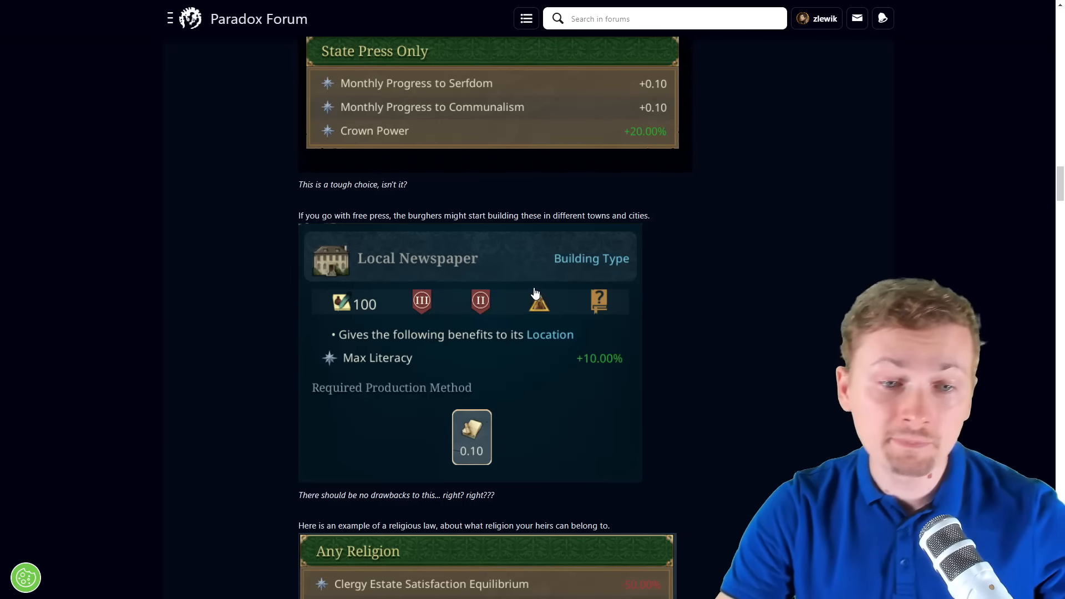
mouse_move(588, 319)
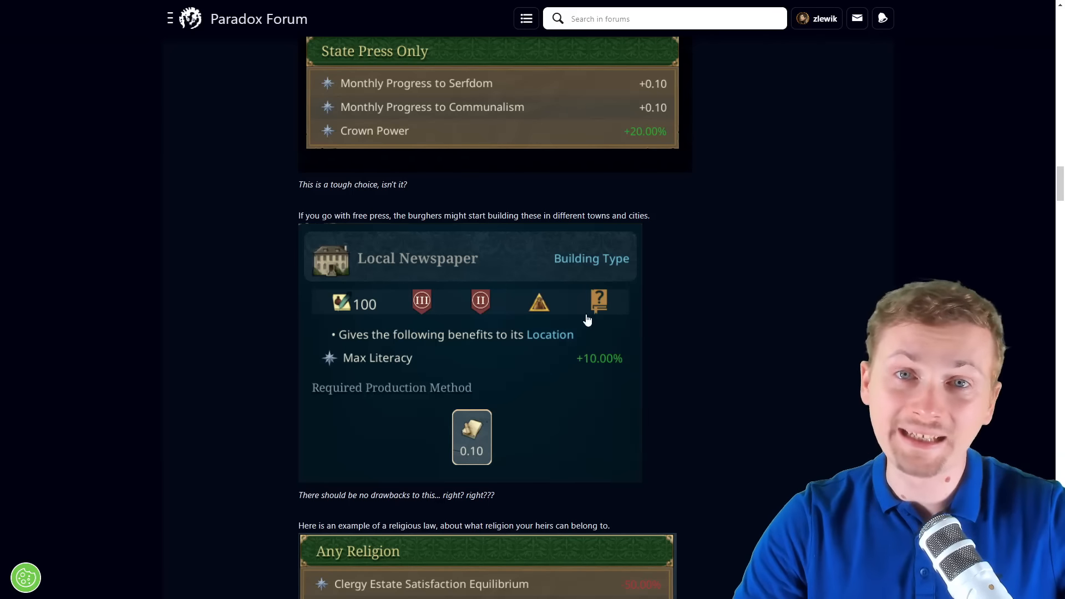
mouse_move(656, 380)
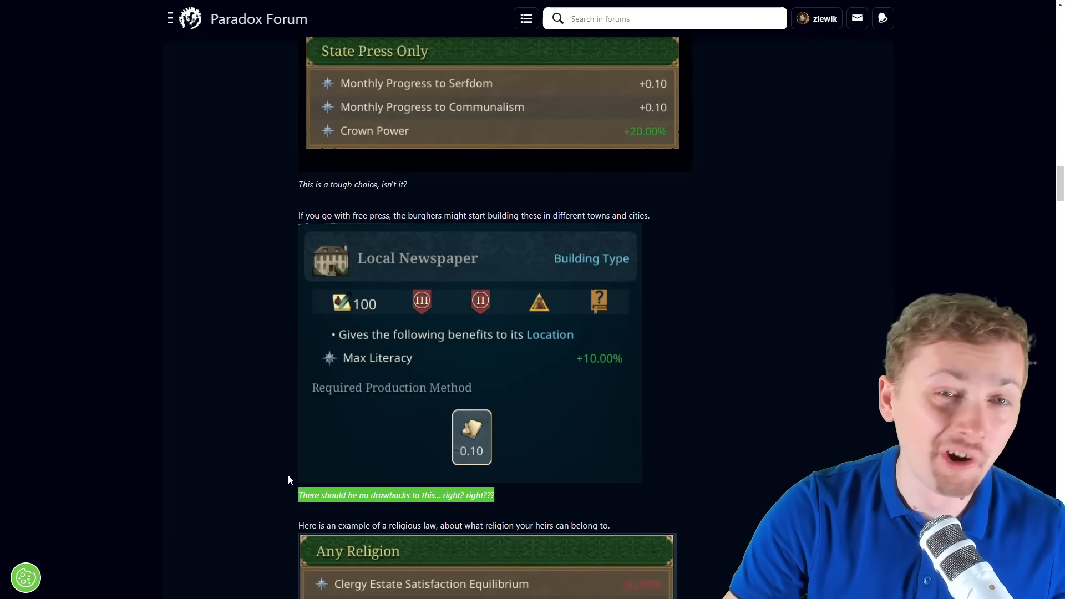
- Scroll to the religious law options Any Religion, Same Religion and Same Religious Group
scroll(down, 3)
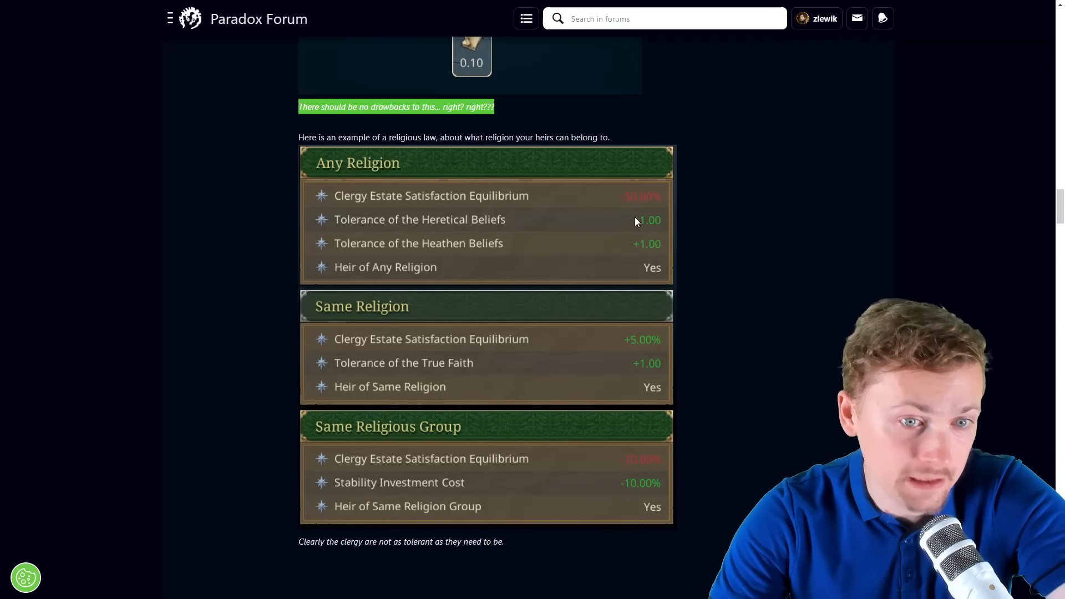
mouse_move(608, 351)
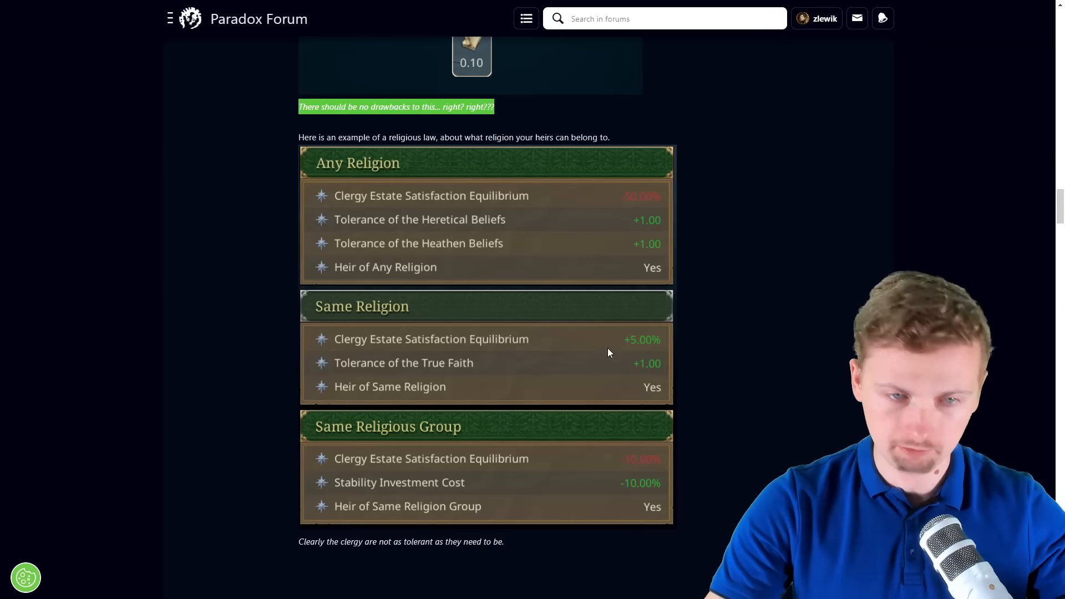
mouse_move(609, 452)
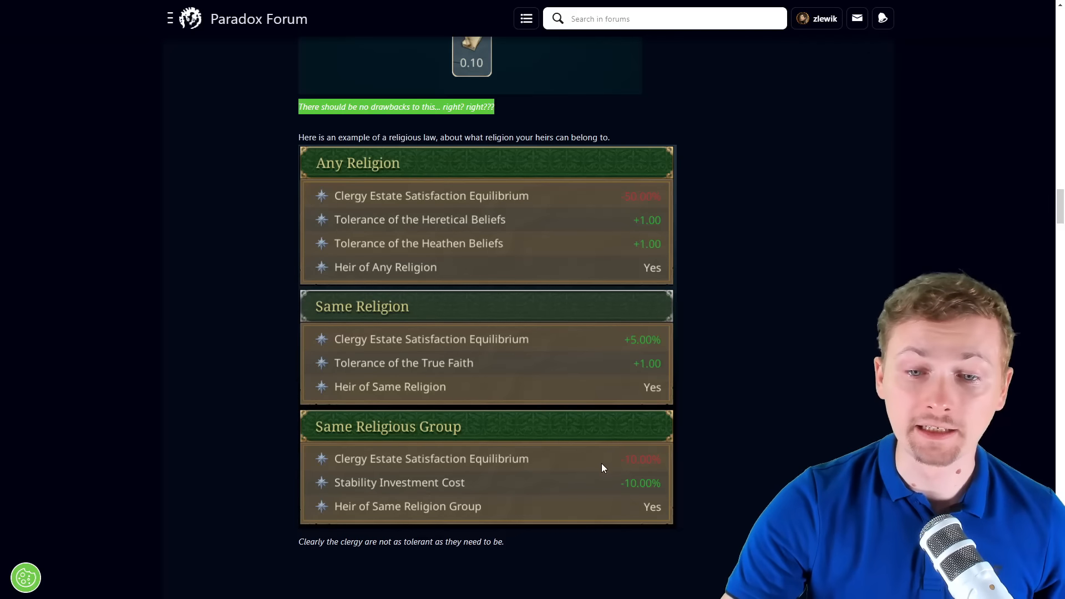
mouse_move(639, 477)
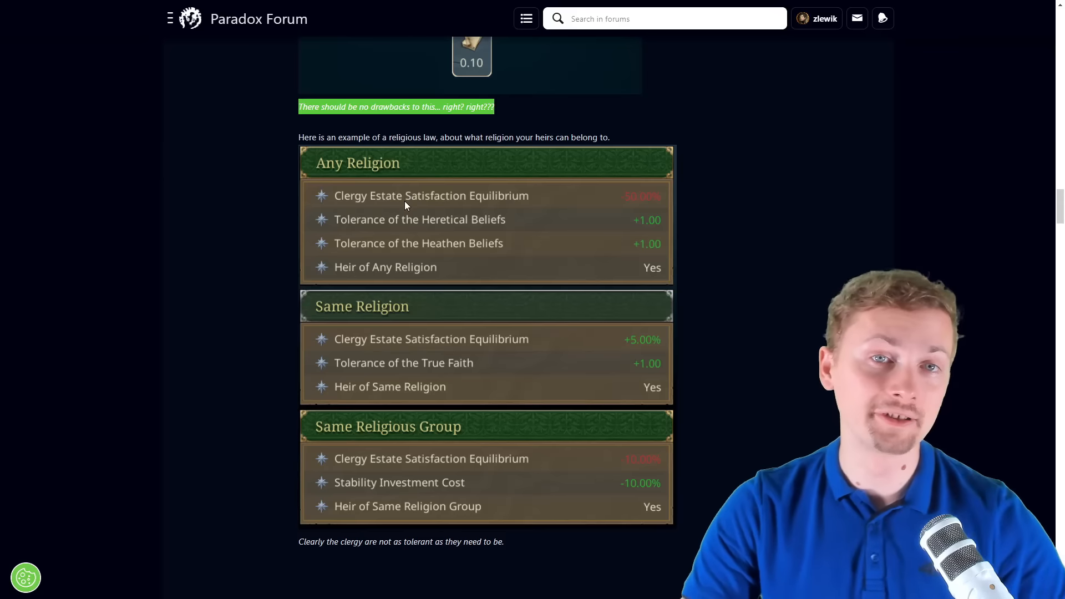
- Highlight the Succession Law sentences on the mechanic, the Papal Conclave, and election methods and Salic laws
scroll(down, 3)
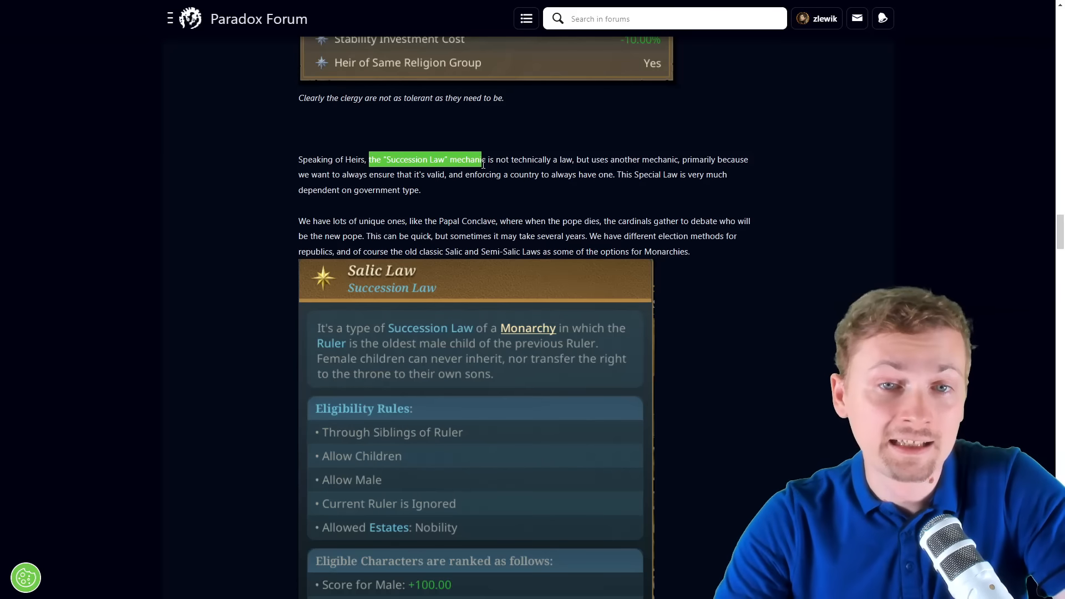
drag(480, 159, 623, 159)
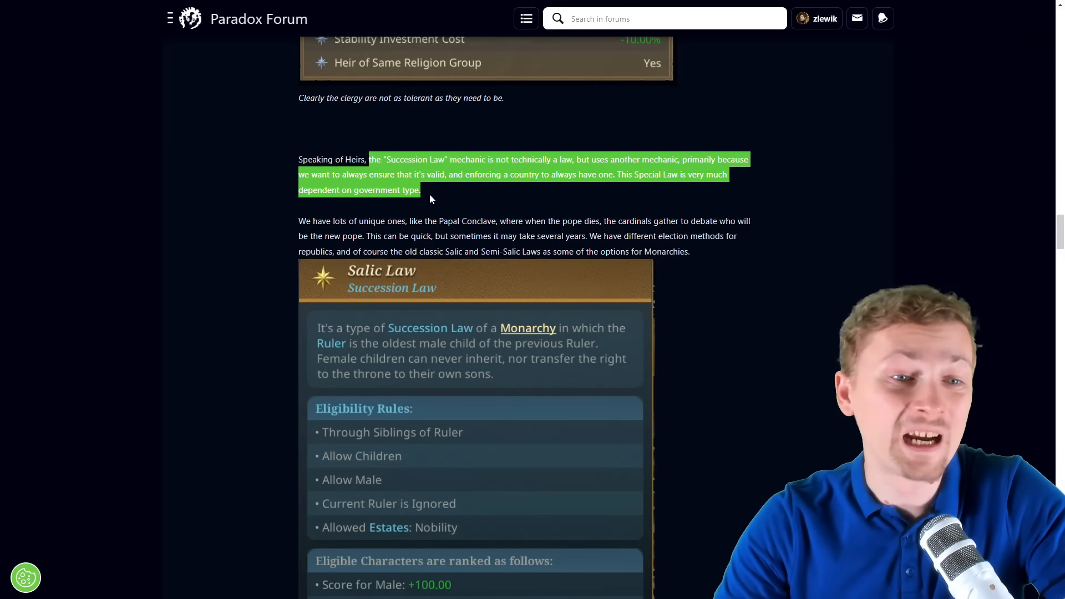
scroll(down, 3)
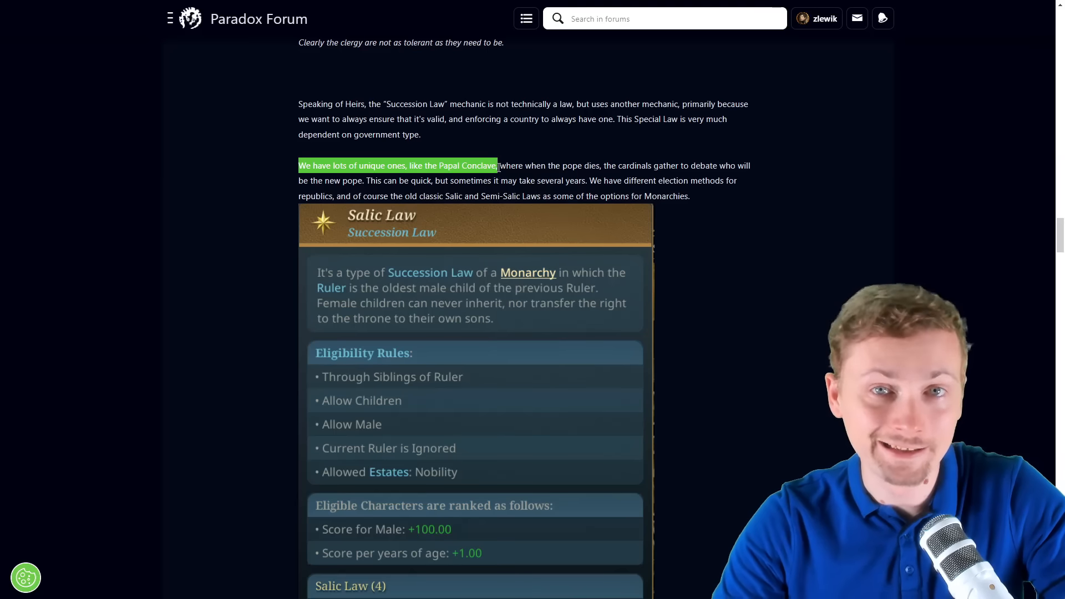
drag(497, 166, 597, 165)
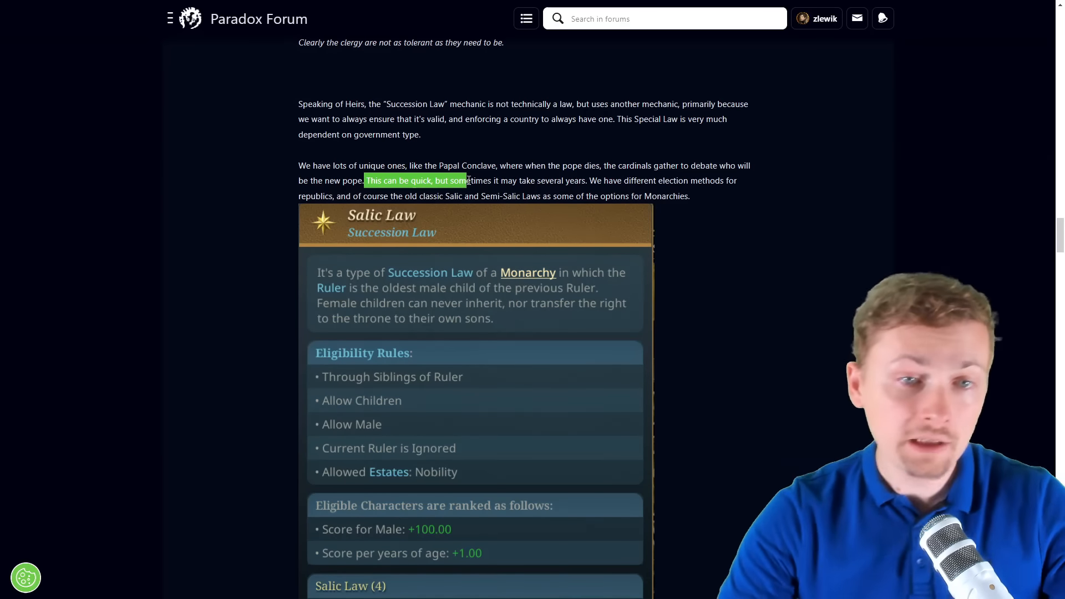
drag(464, 180, 613, 195)
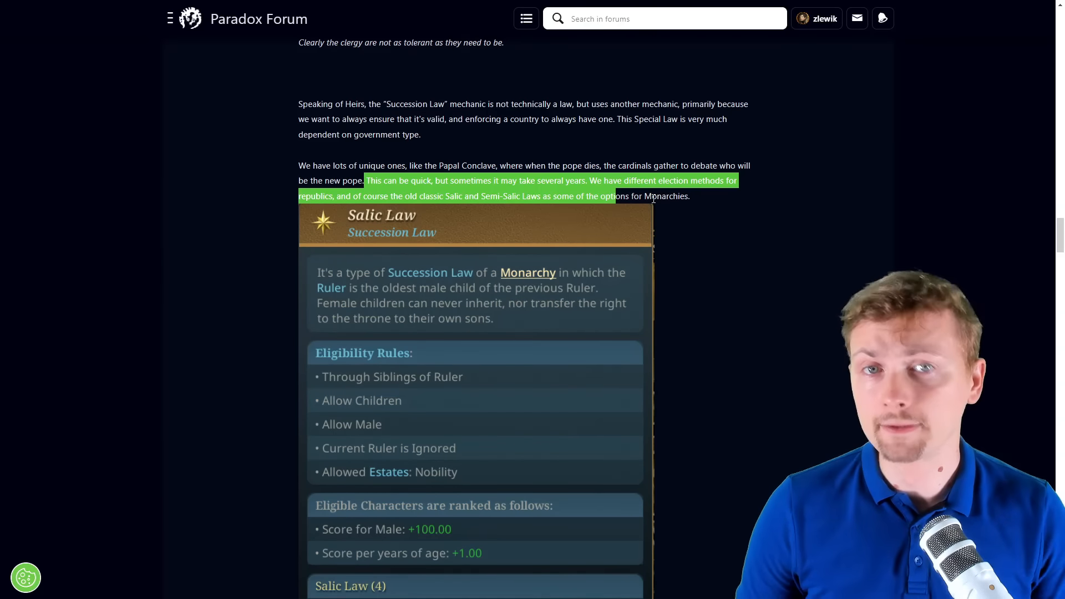
- Scroll past the diary's end into the replies to Johan's 'Different ways' answer
scroll(down, 3)
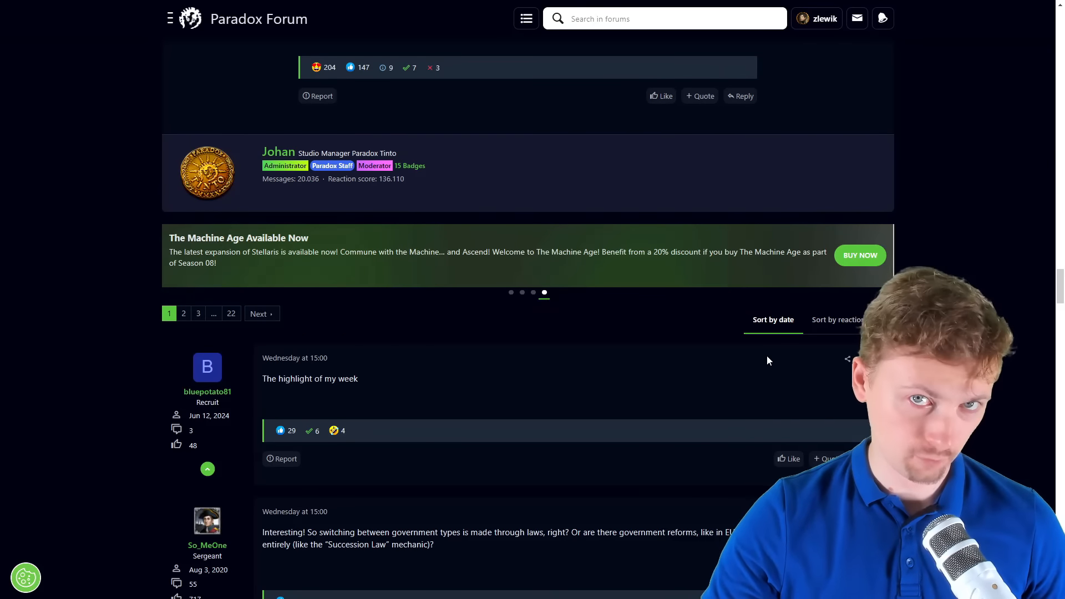
scroll(down, 3)
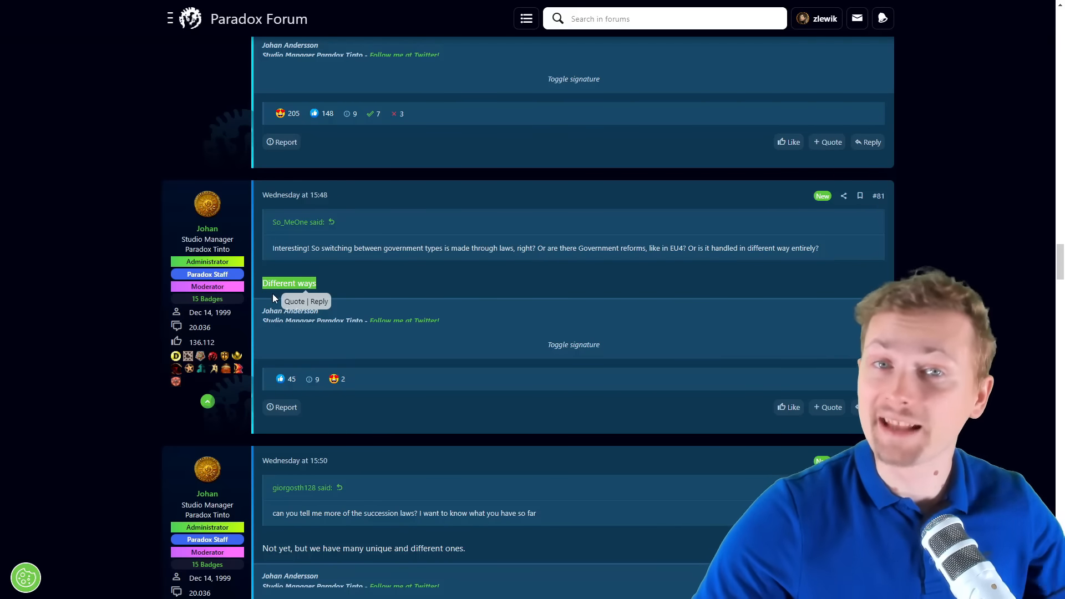
- Highlight the first short developer reply and continue down the thread
scroll(down, 3)
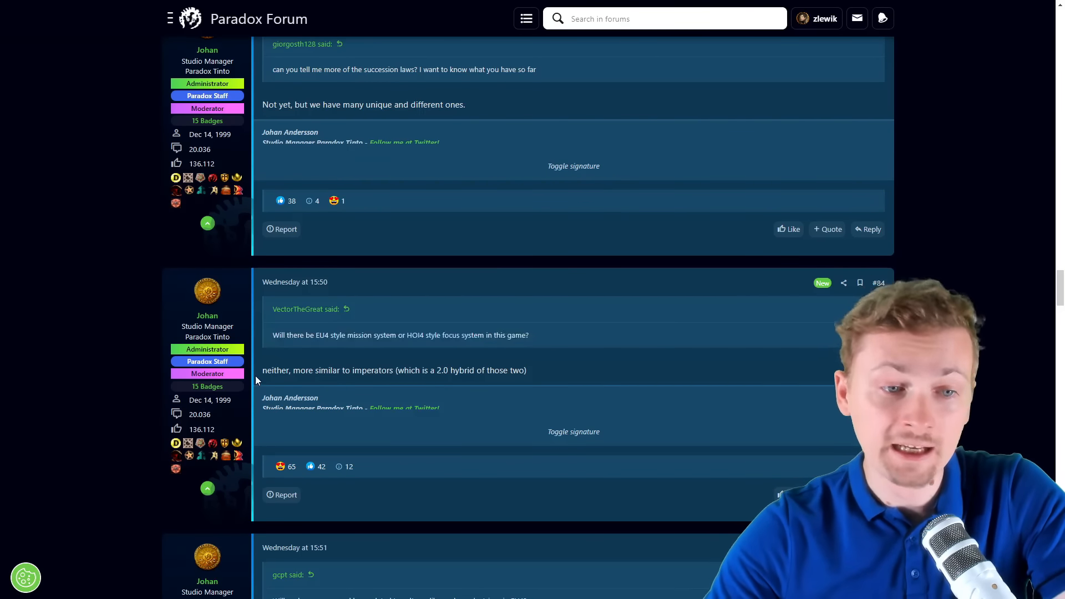
drag(299, 371, 394, 370)
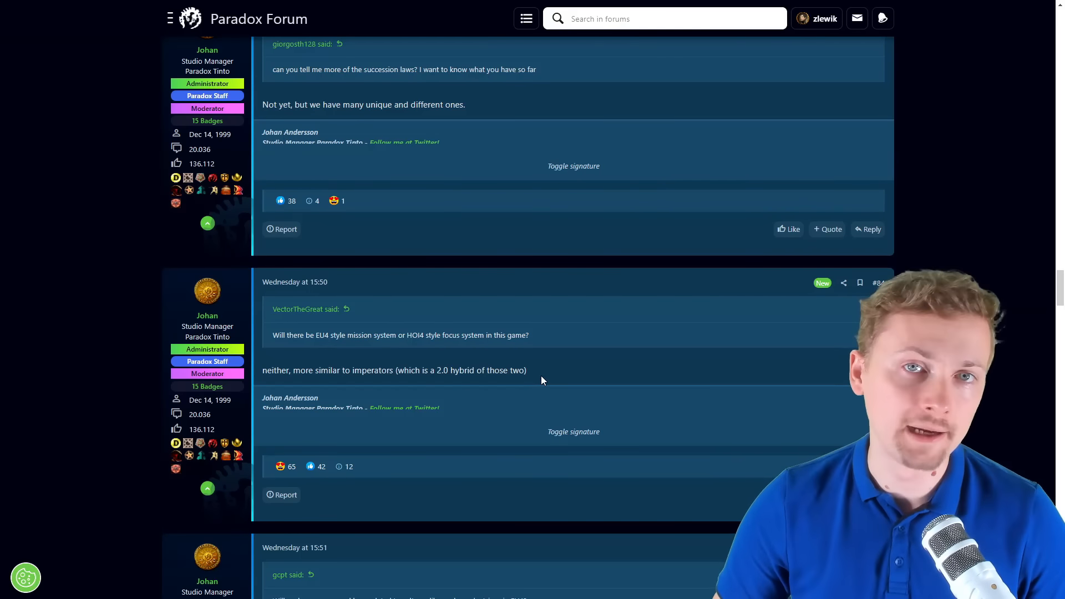
scroll(down, 3)
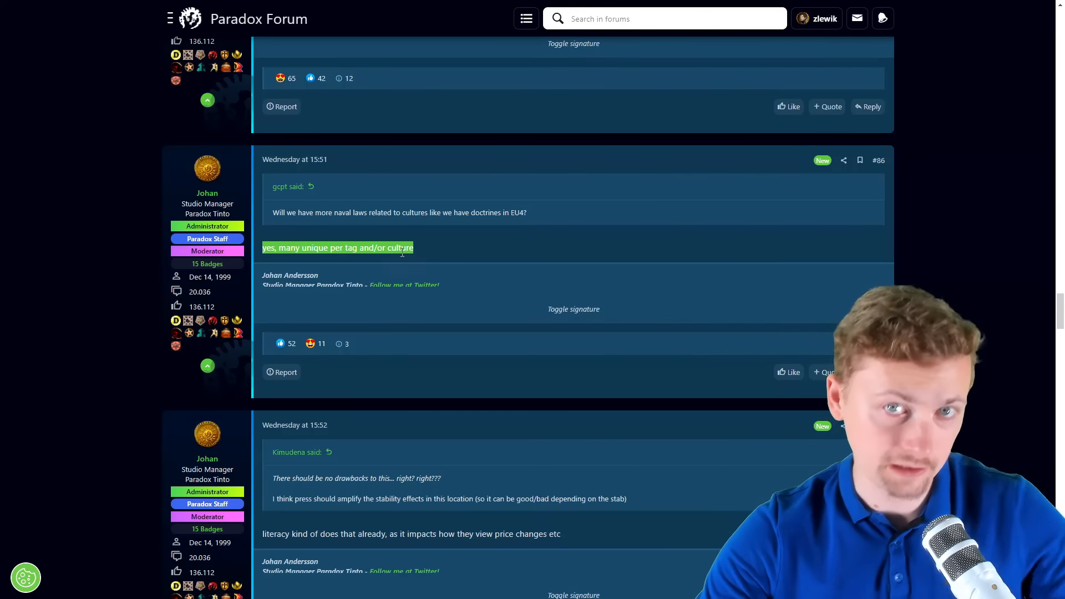
scroll(down, 3)
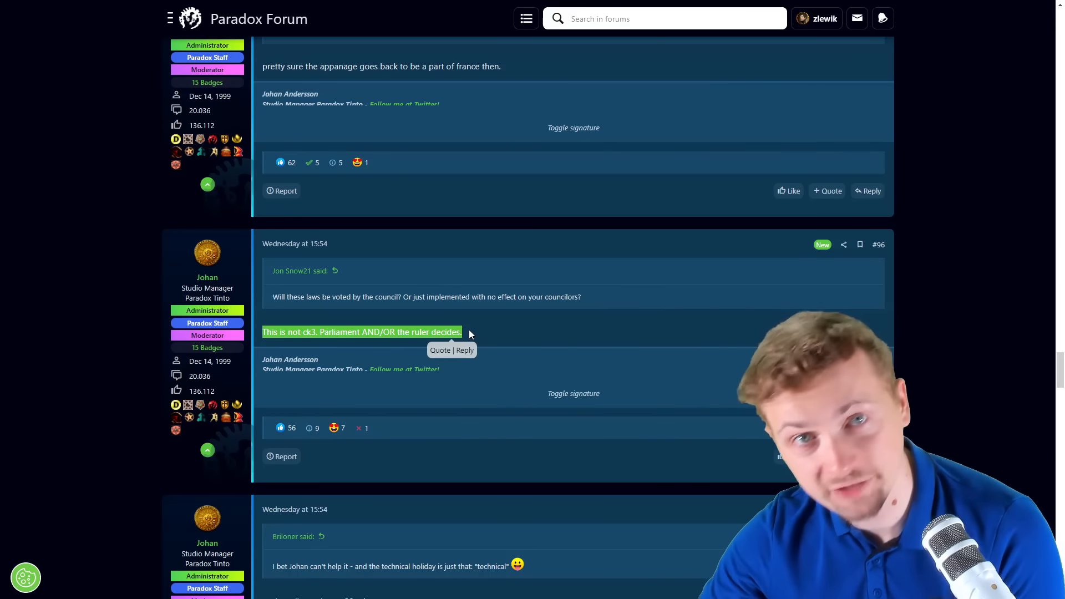
- Highlight Johan's answer about multiple types of subjects and read on toward post #121
scroll(down, 3)
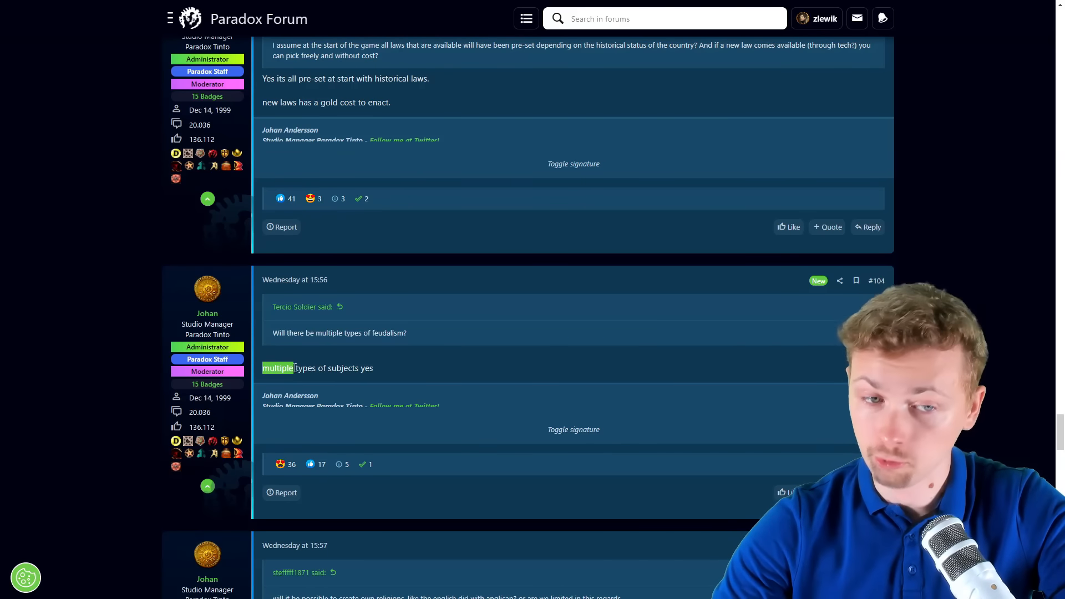
drag(293, 367, 367, 367)
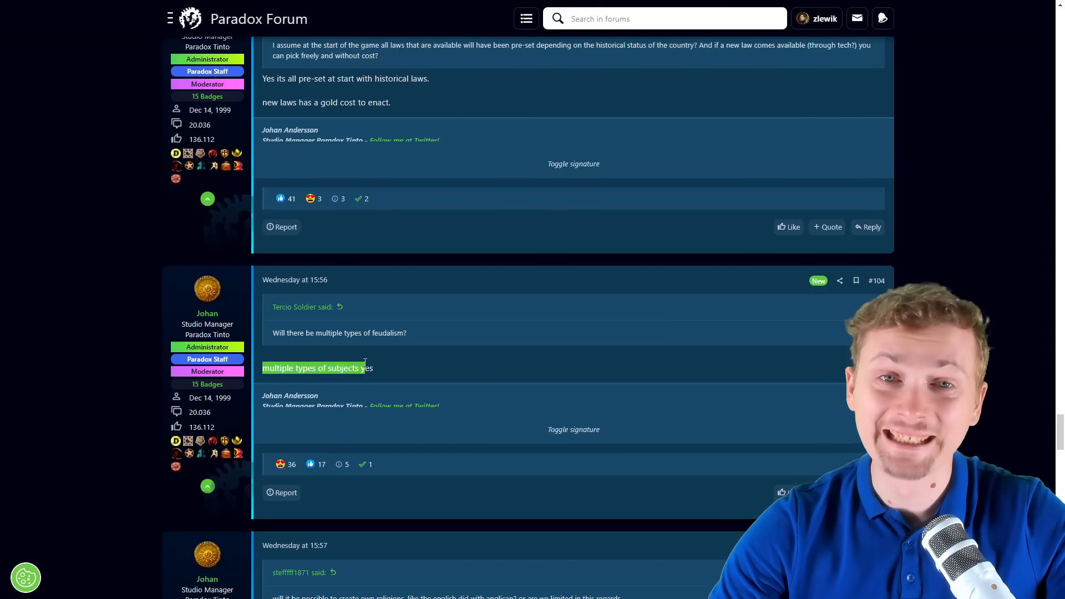
scroll(down, 3)
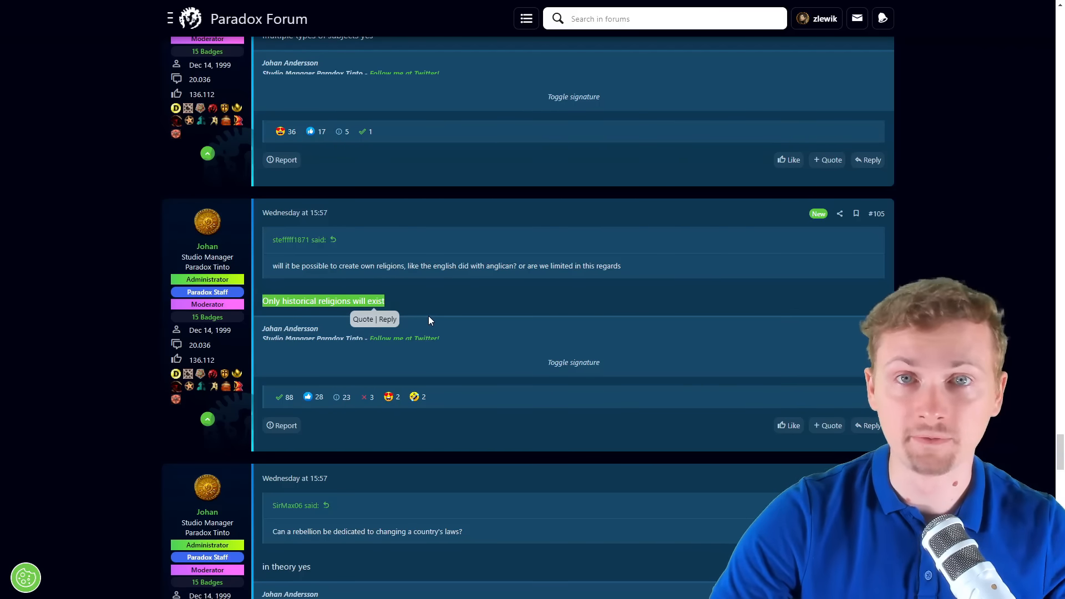
scroll(down, 3)
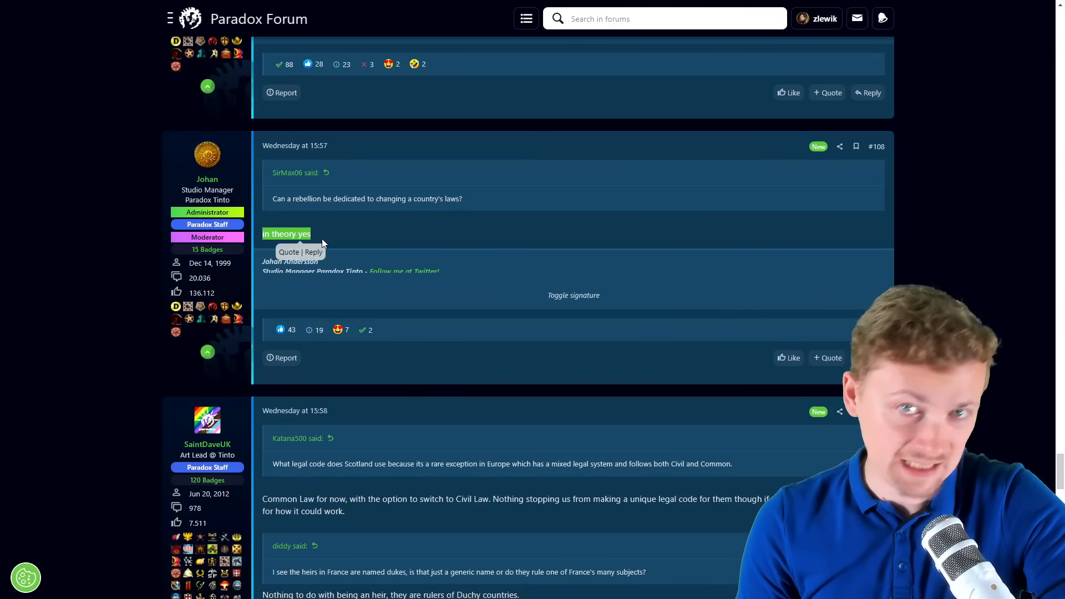
scroll(down, 3)
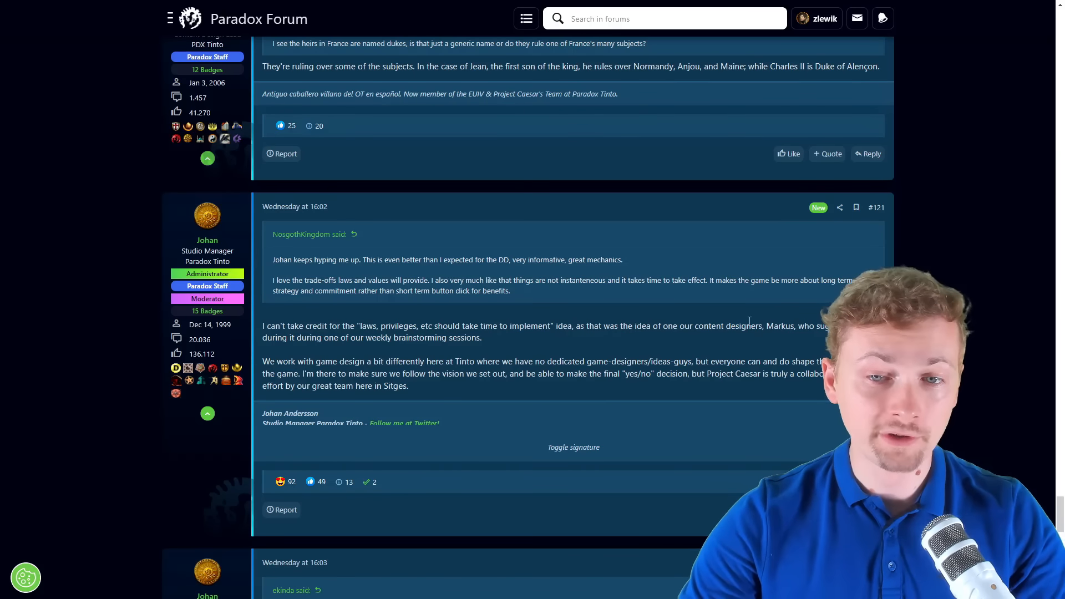
- Highlight post #121's paragraph on Tinto having no dedicated game designers
drag(771, 325, 480, 337)
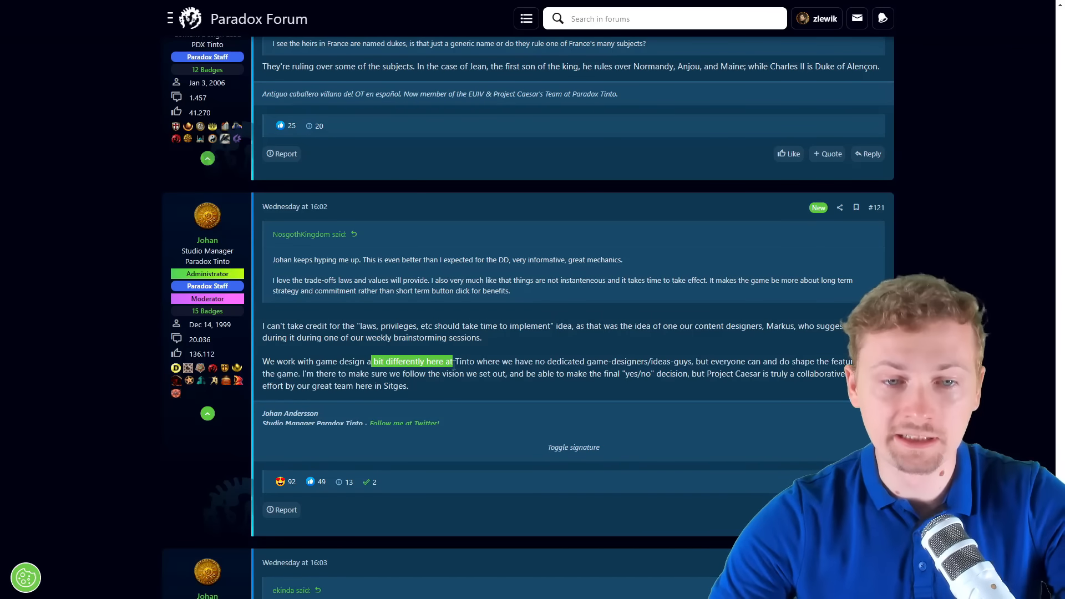
drag(451, 361, 530, 360)
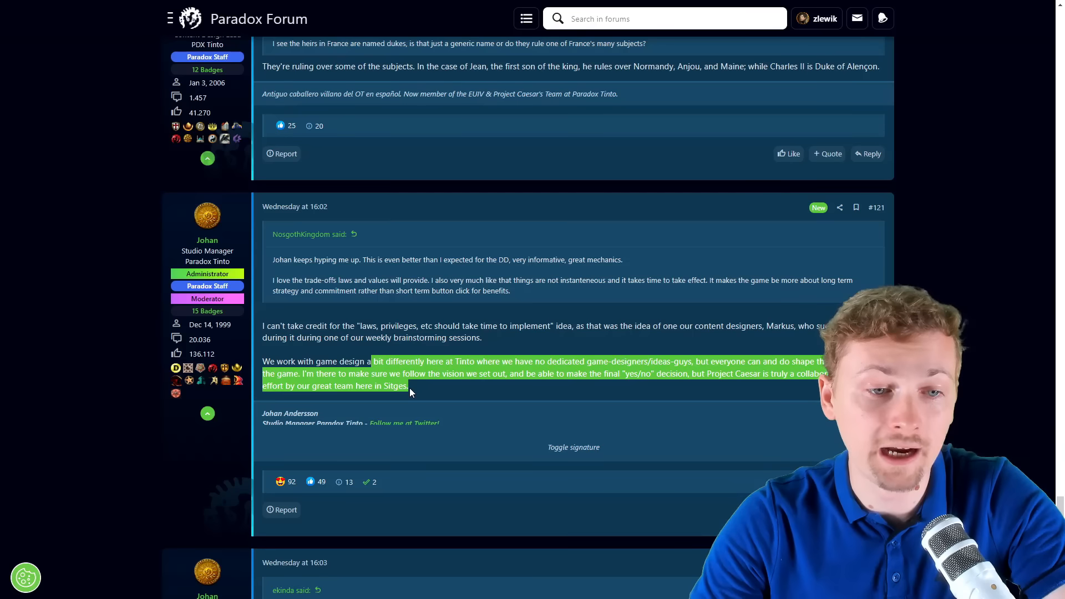
mouse_move(445, 390)
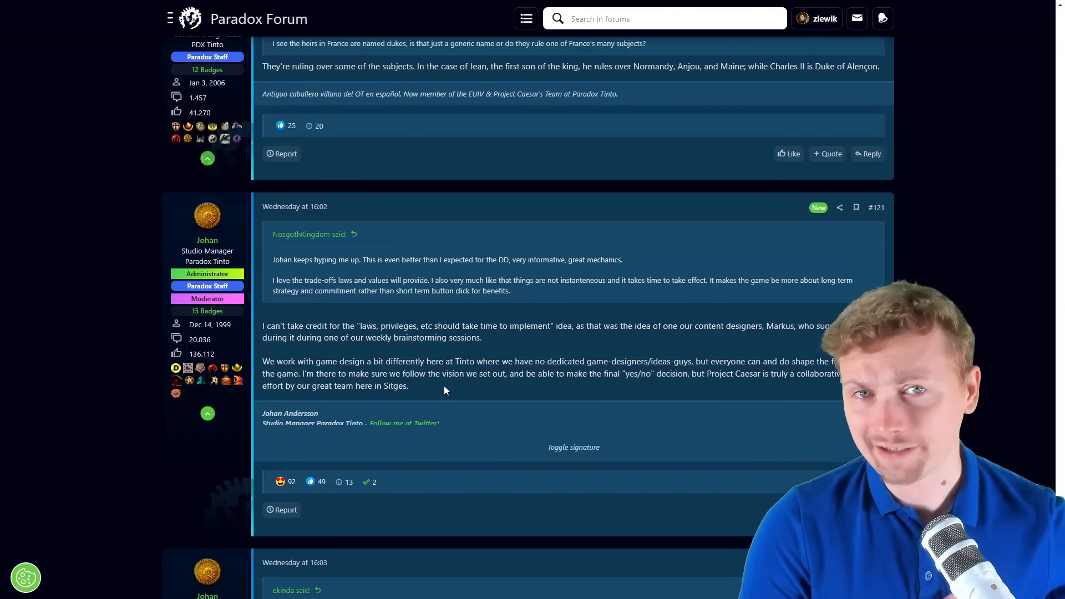
- Move to page 2 of the developer posts showing Pavia's Inquisition Law reply
scroll(down, 3)
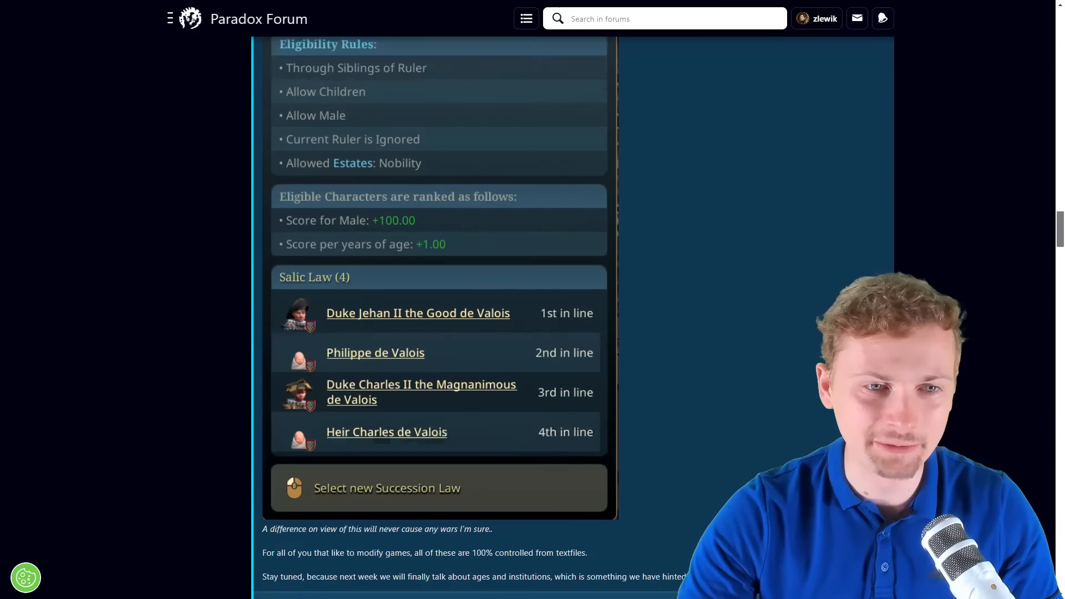
scroll(down, 3)
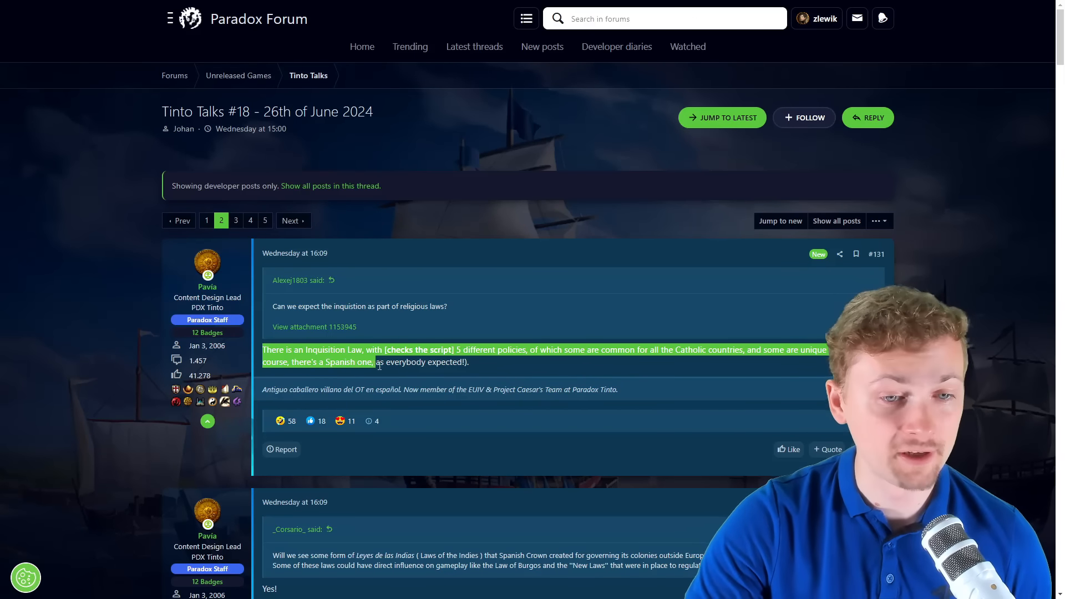
- Scroll page 2 past post #131 to Johan's numbered answers in post #136
scroll(down, 3)
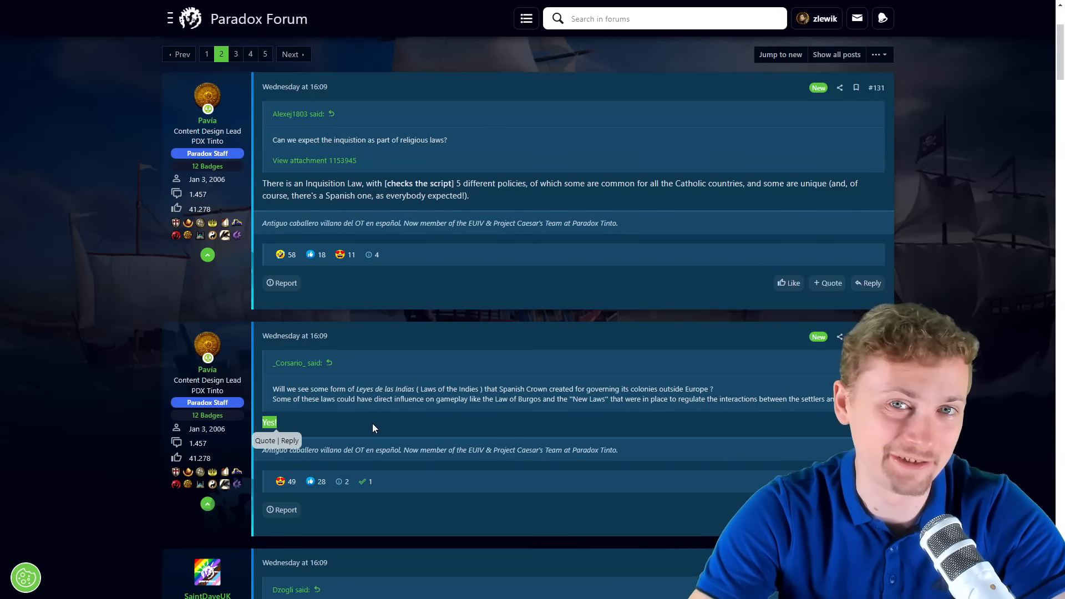
scroll(down, 3)
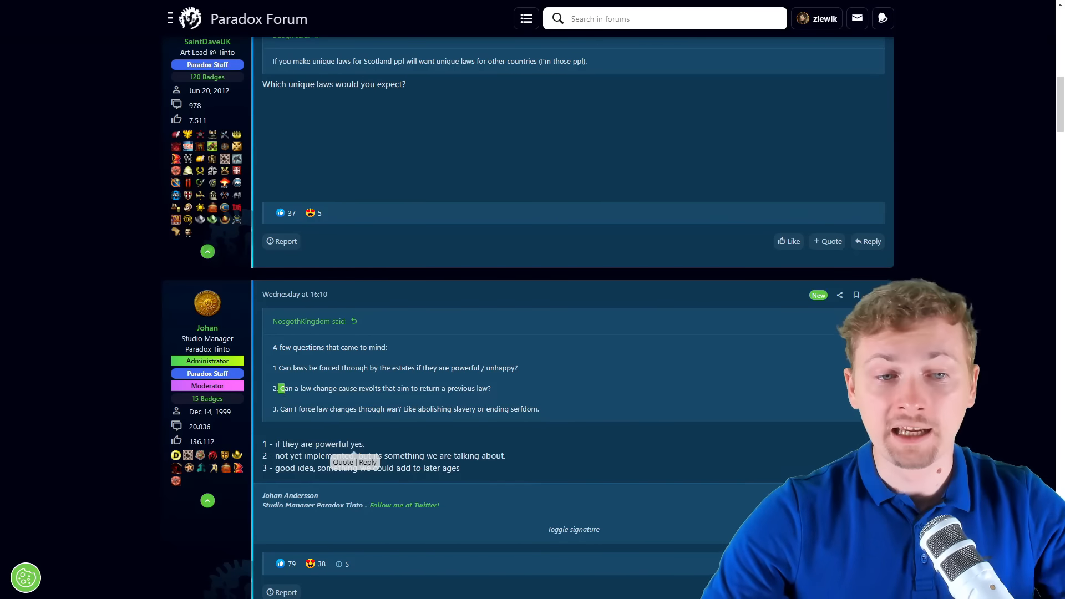
- Highlight the answer on forcing law changes through war, then the Ottoman succession question in post #156
drag(277, 388, 489, 388)
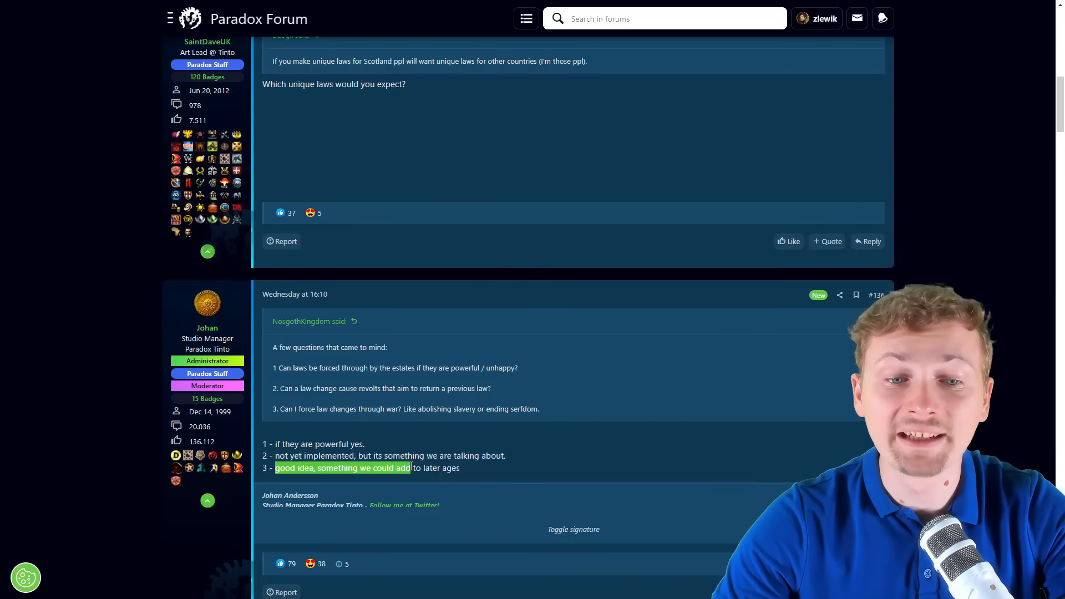
scroll(down, 3)
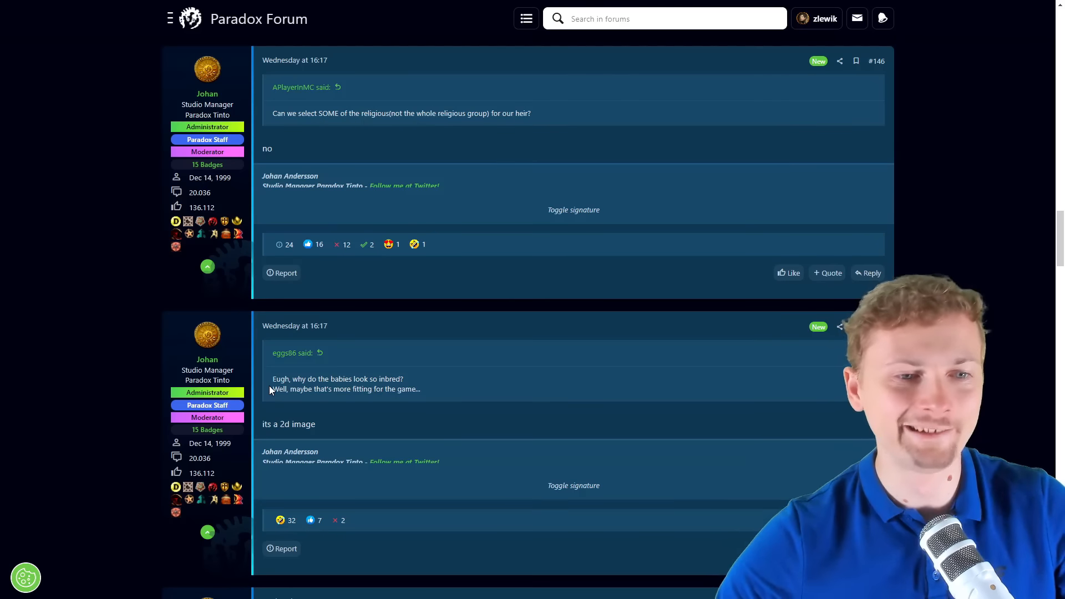
drag(273, 379, 355, 378)
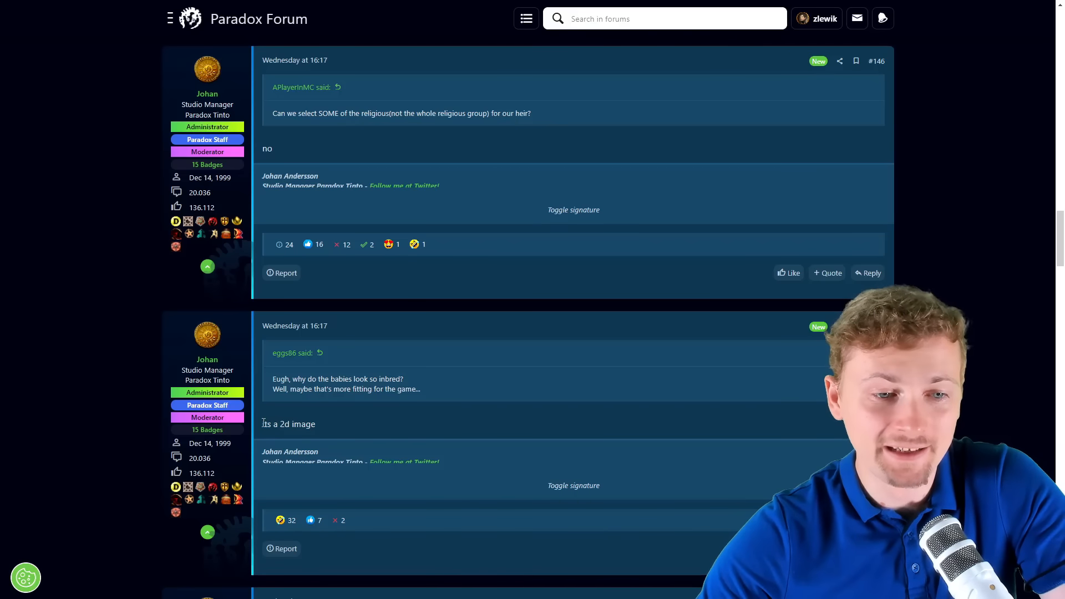
scroll(down, 3)
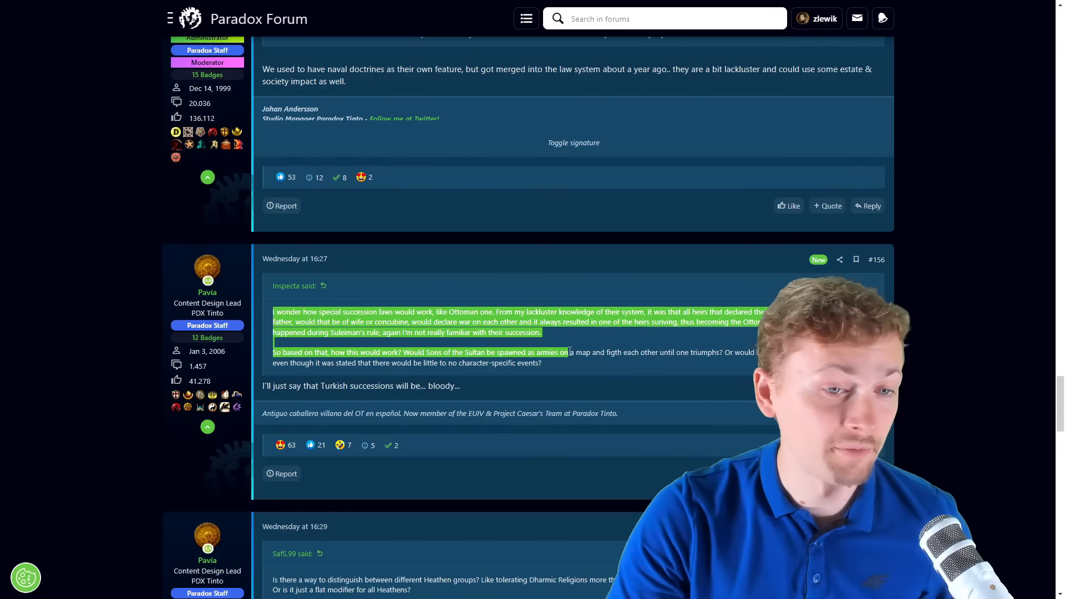